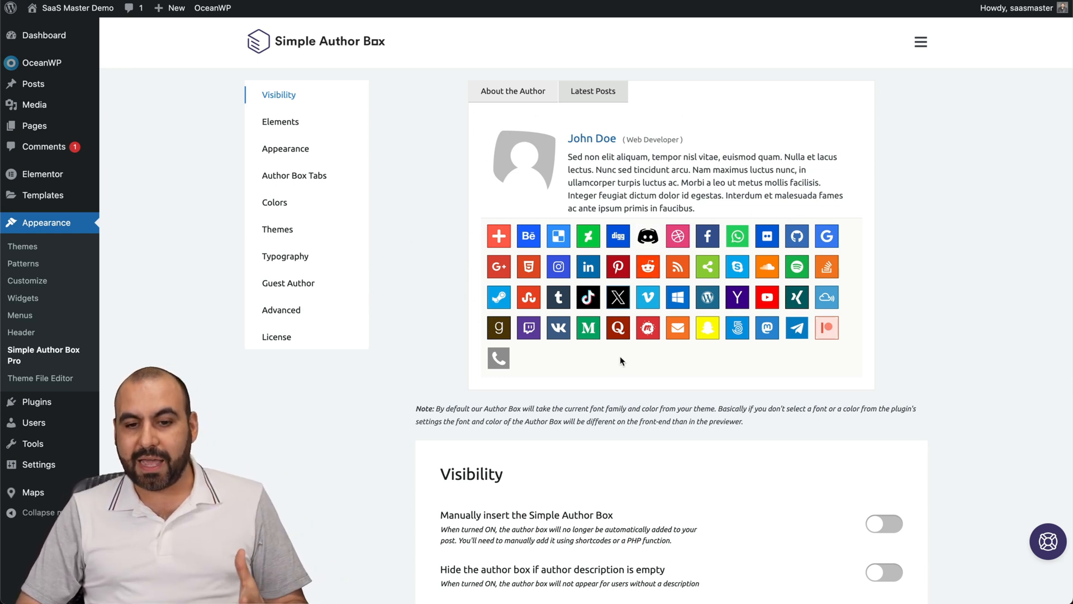
pyautogui.moveTo(633, 368)
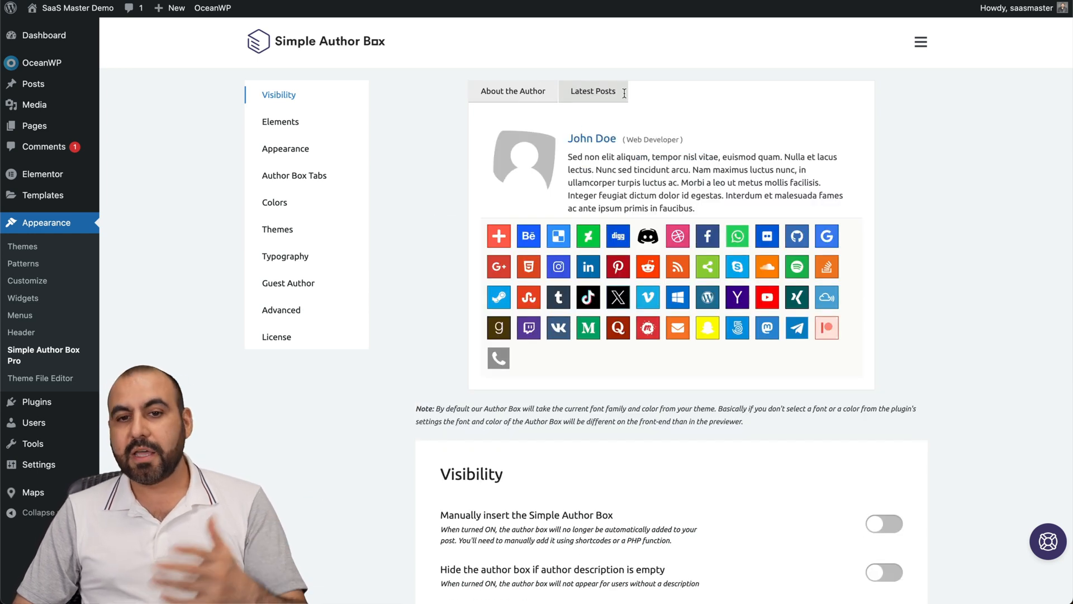
pyautogui.moveTo(602, 370)
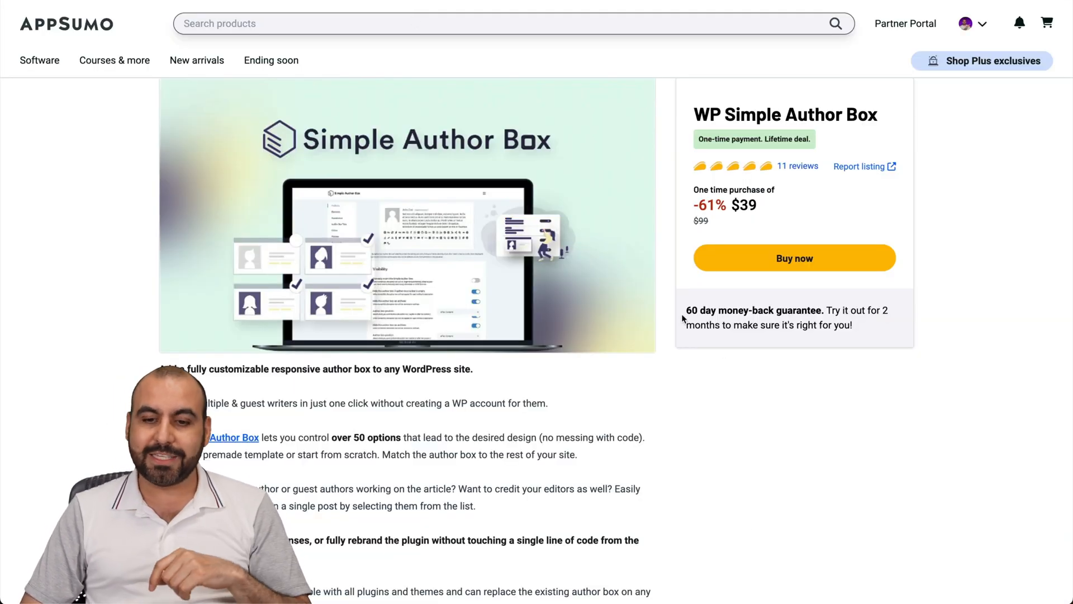
# Scroll to Plans & features and highlight the 'Stack 2 additional codes' tier under the $39 plan
pyautogui.scroll(-3)
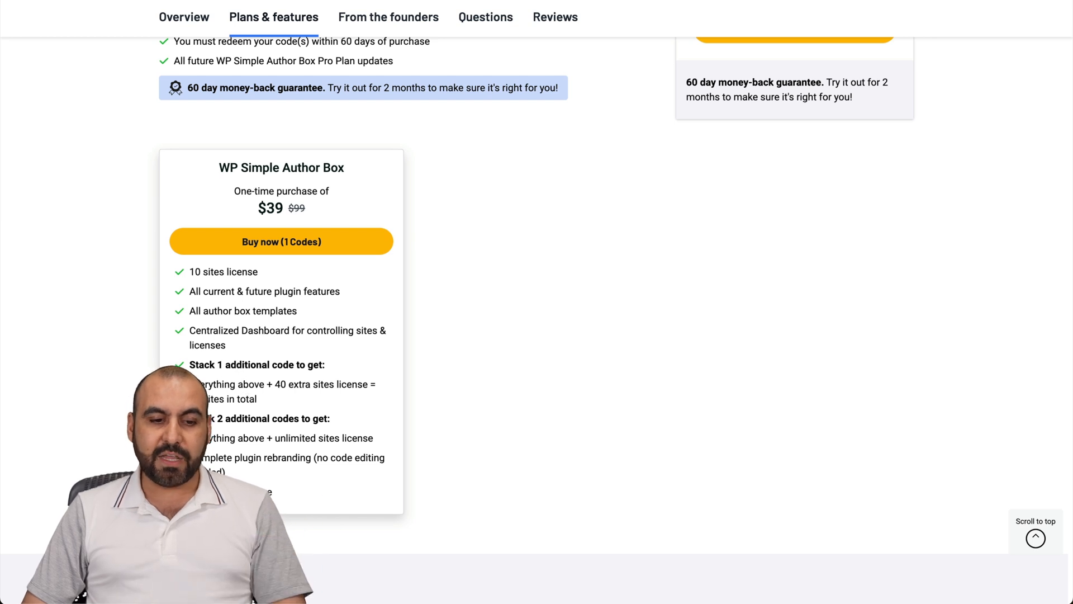
pyautogui.doubleClick(268, 419)
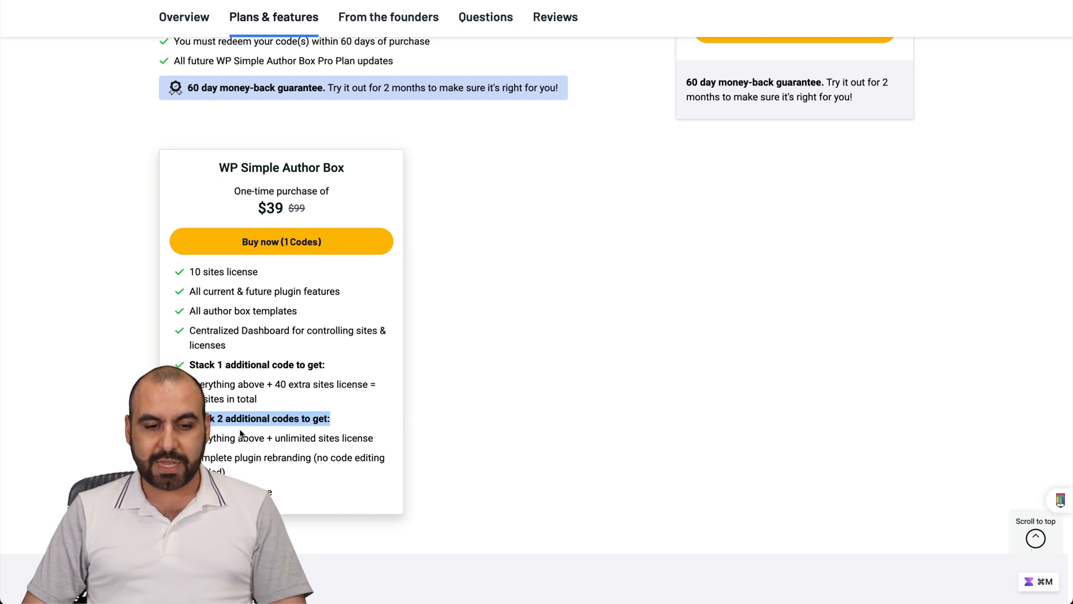
pyautogui.moveTo(438, 446)
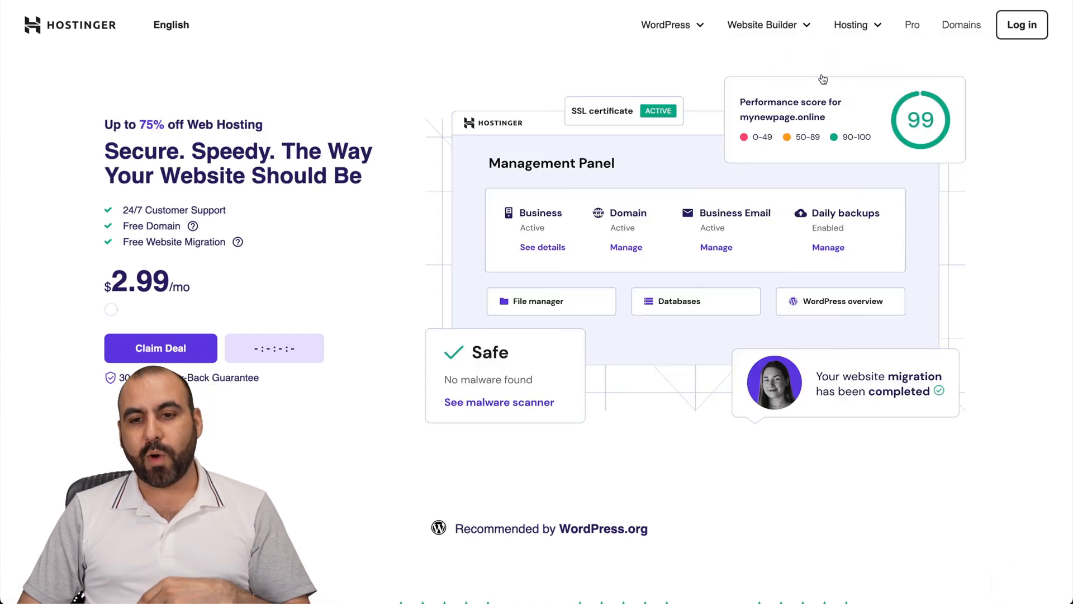
# Choose the Business web hosting plan and scroll its checkout page with the 48-month term
pyautogui.scroll(-3)
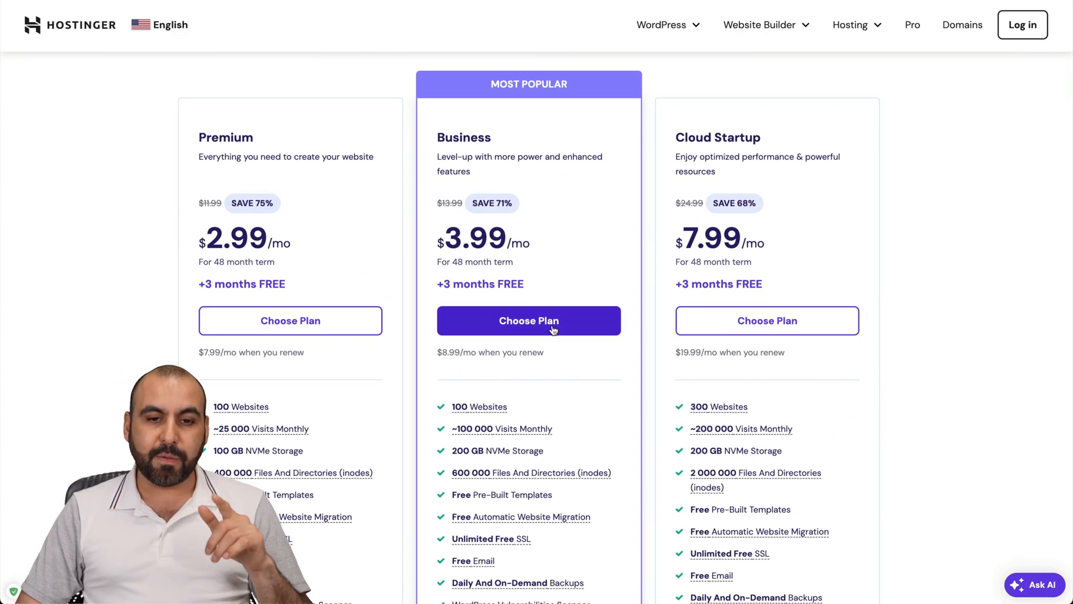
pyautogui.click(529, 321)
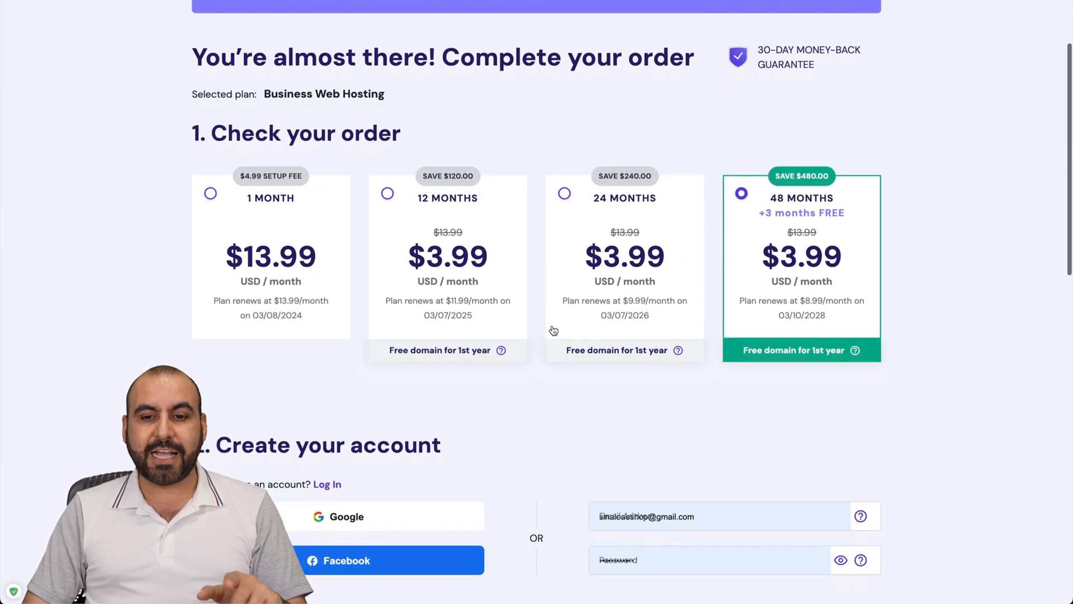
pyautogui.scroll(-3)
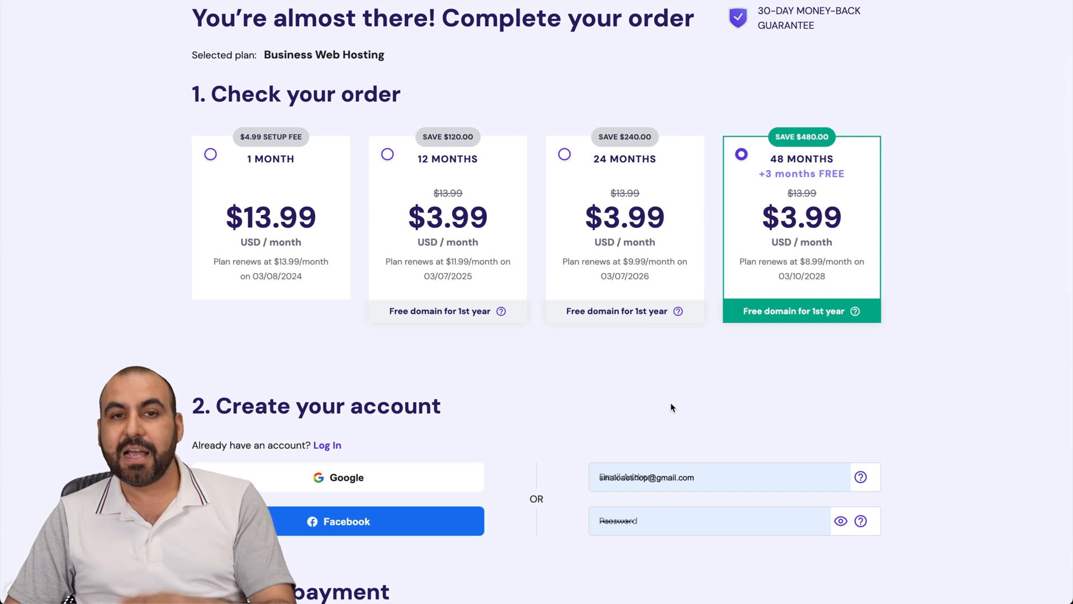
pyautogui.moveTo(757, 429)
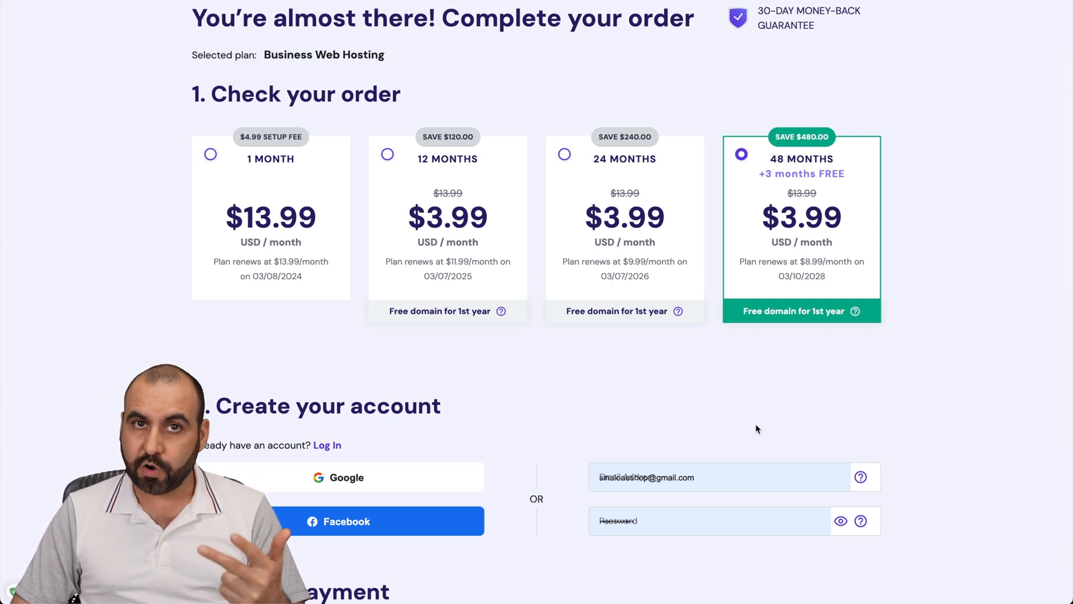
# Enter the coupon code SAASMASTER in the payment section and apply it to the order
pyautogui.scroll(-3)
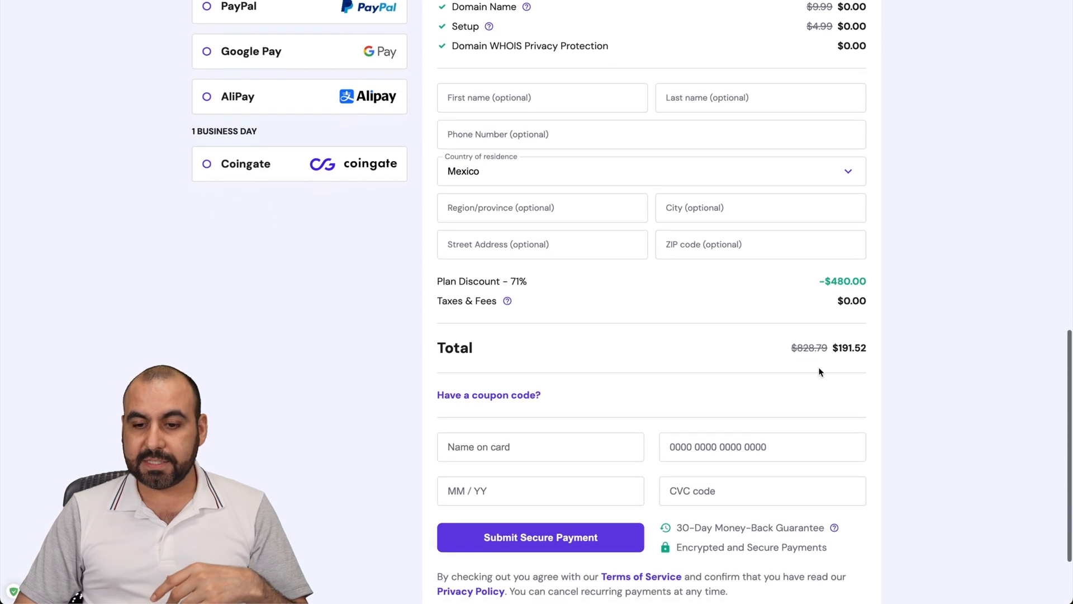
pyautogui.click(488, 395)
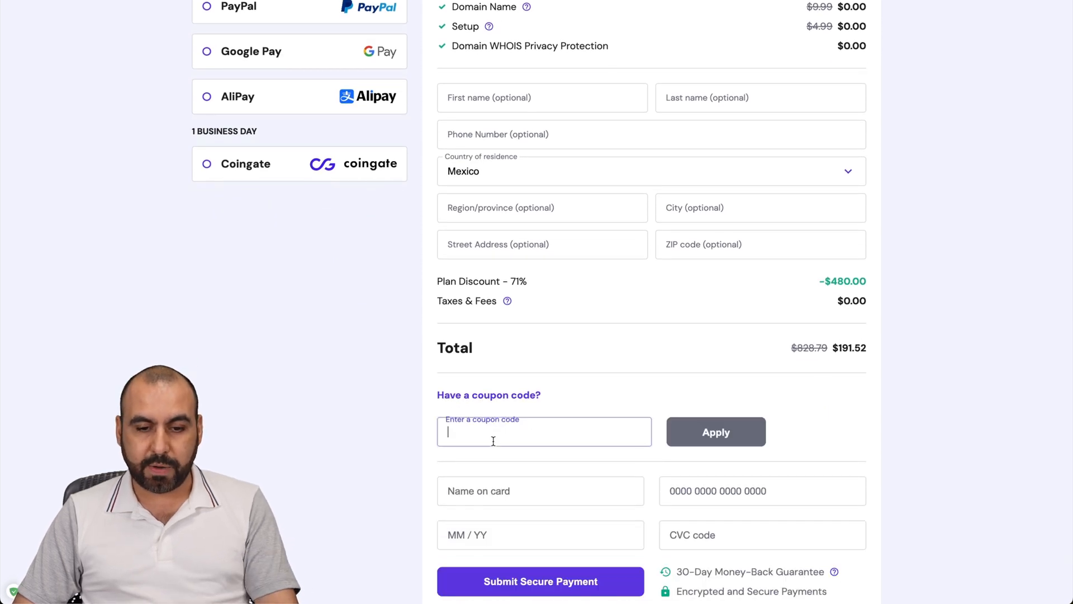
pyautogui.write('SAASMASTERT')
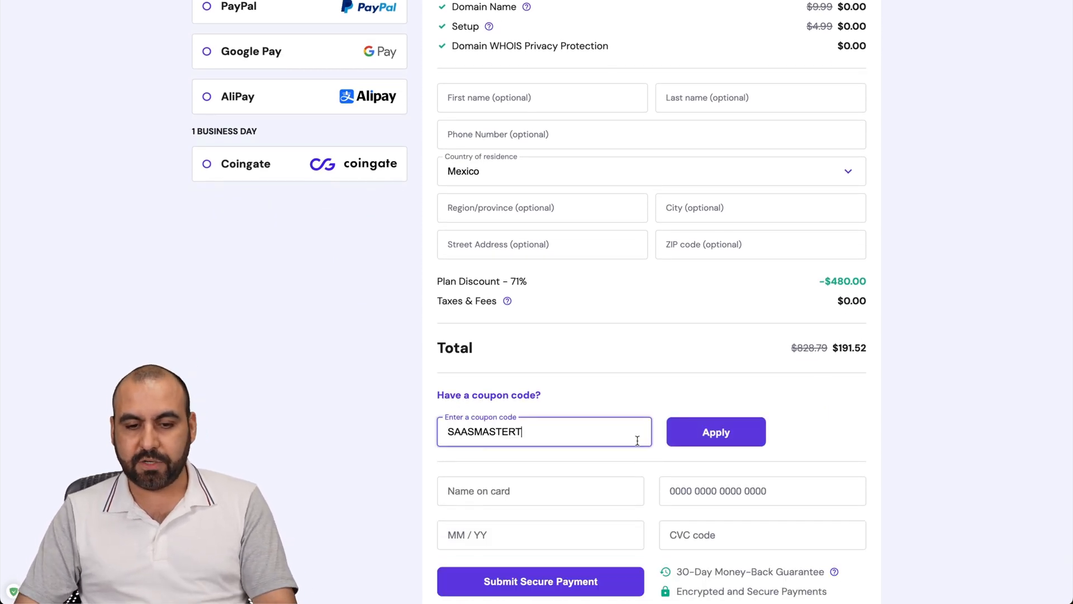
pyautogui.click(716, 432)
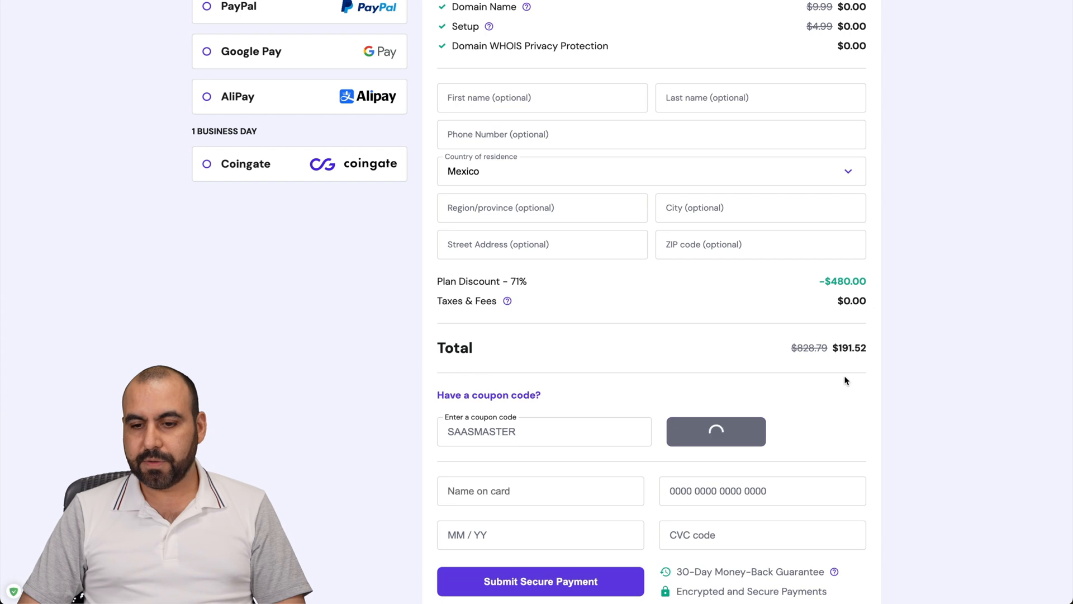
pyautogui.click(716, 432)
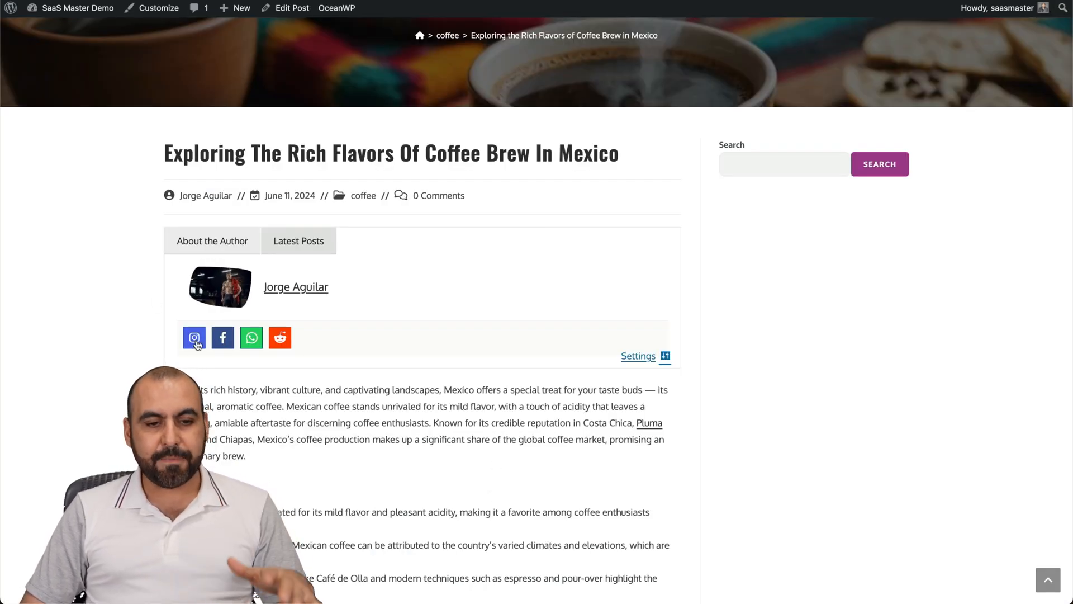
pyautogui.moveTo(277, 316)
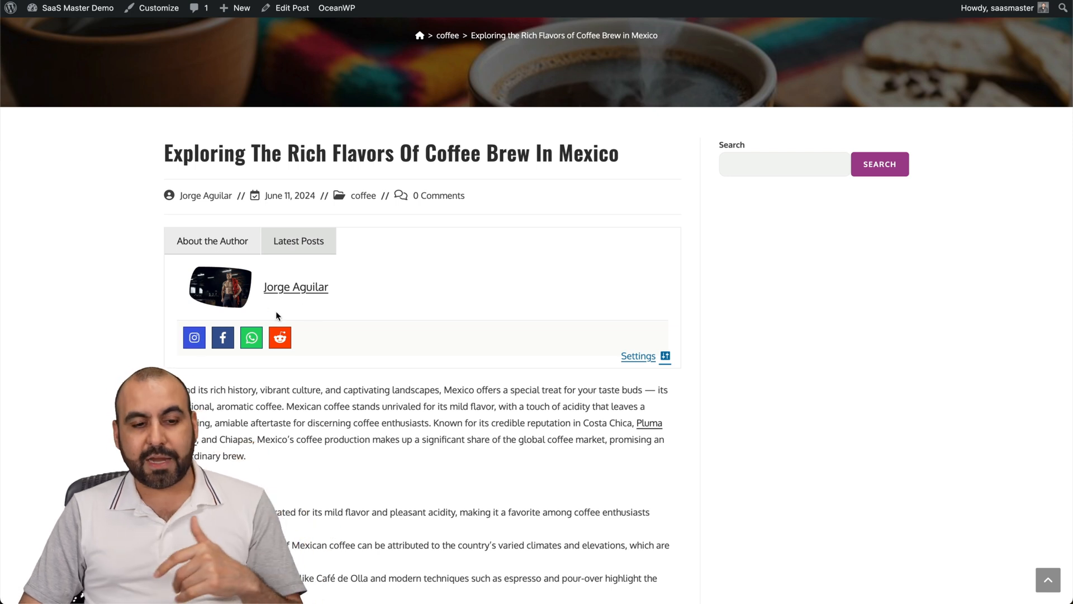
# Switch the post's author box to its Latest Posts tab, then back to the About tab
pyautogui.click(298, 240)
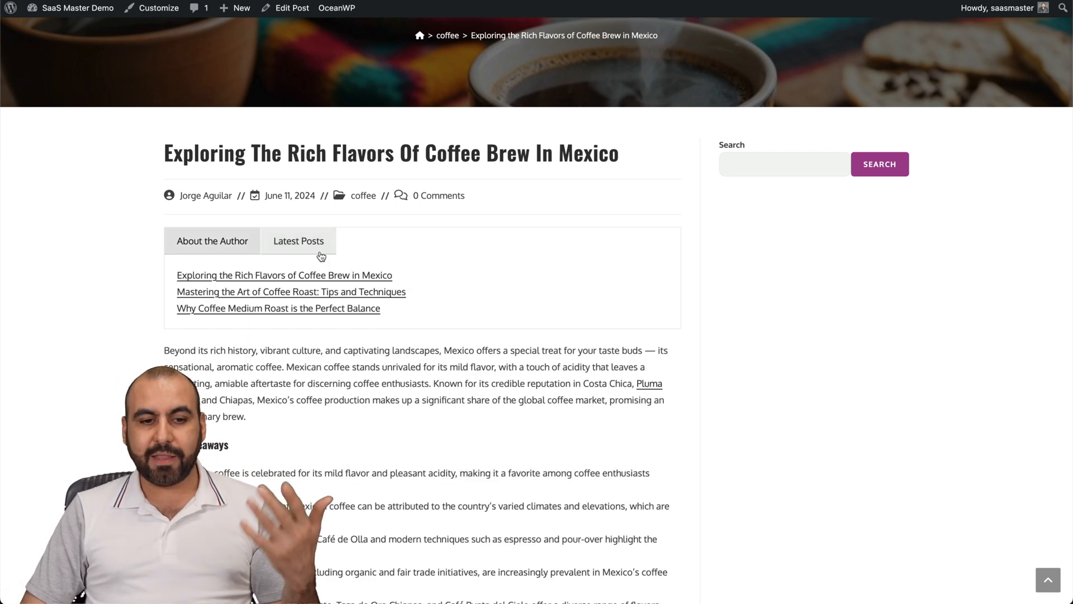
pyautogui.click(213, 240)
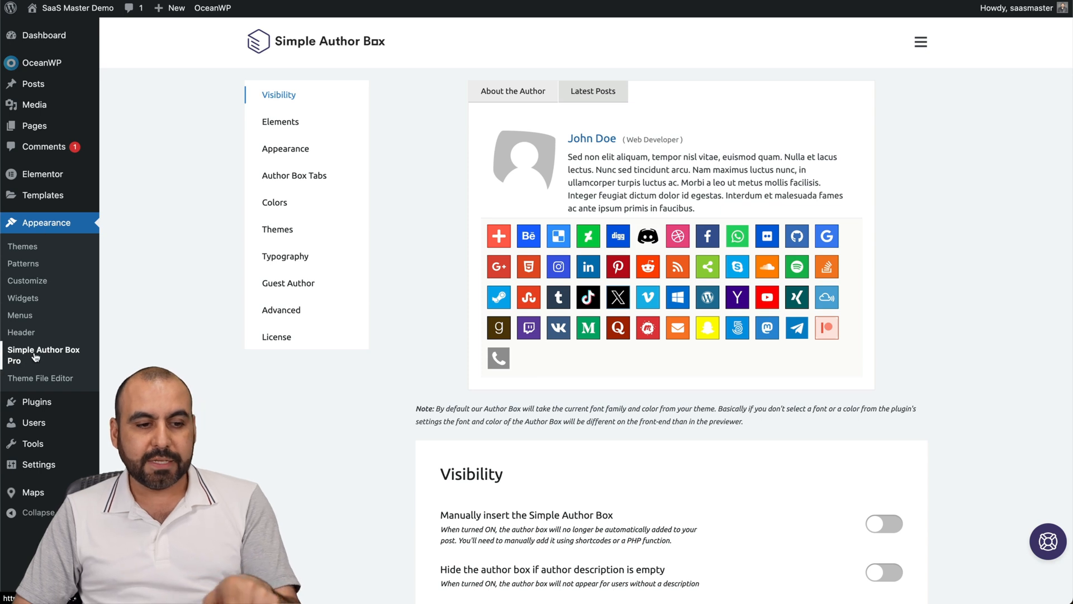
pyautogui.moveTo(409, 300)
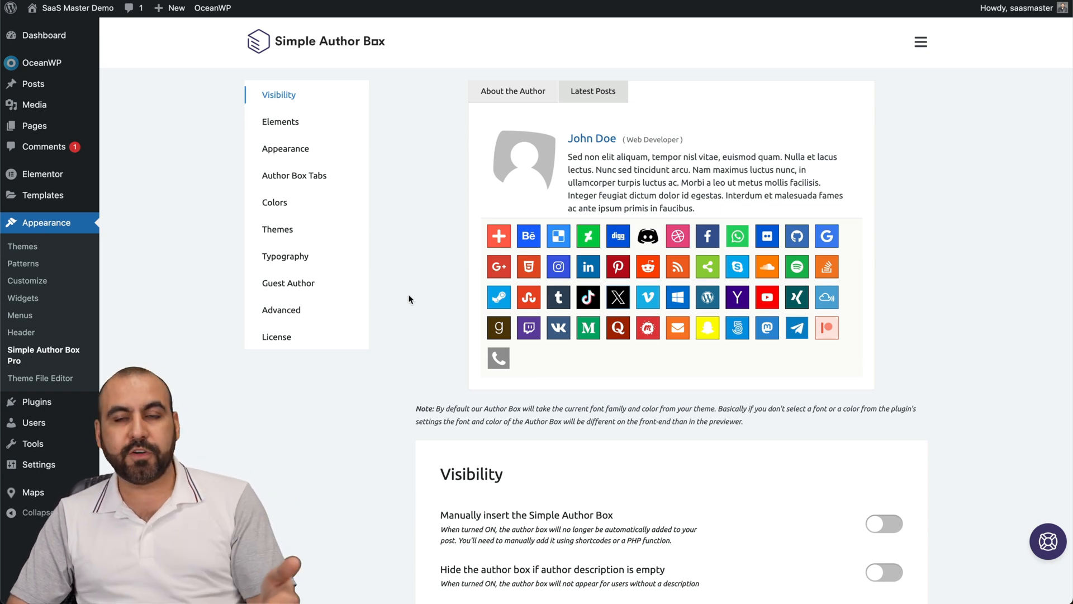
pyautogui.moveTo(417, 345)
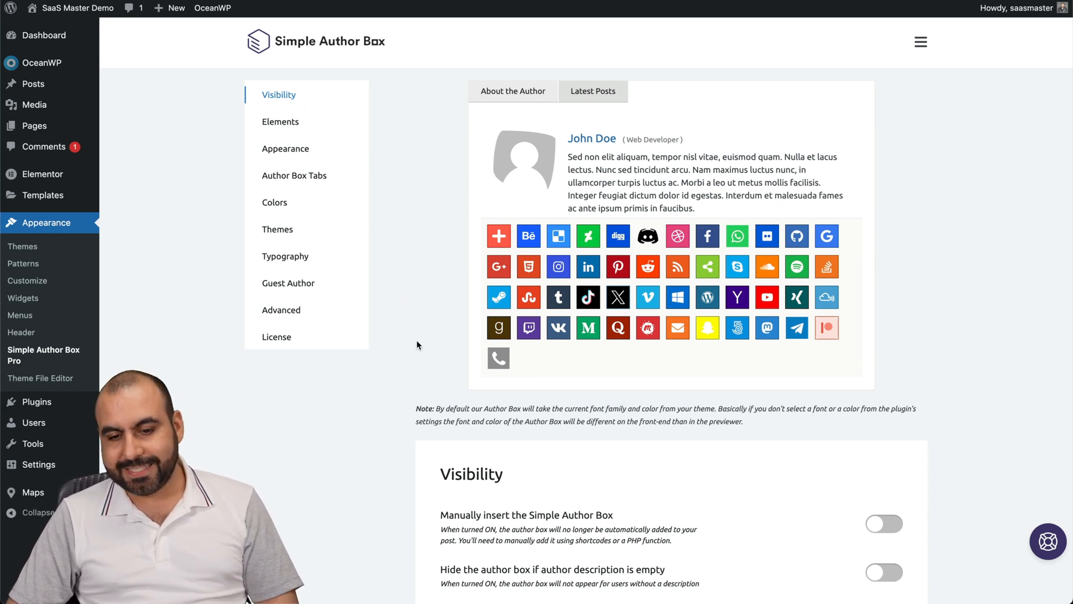
# Scroll the Visibility panel to show manual insert, empty description and archive options
pyautogui.scroll(-3)
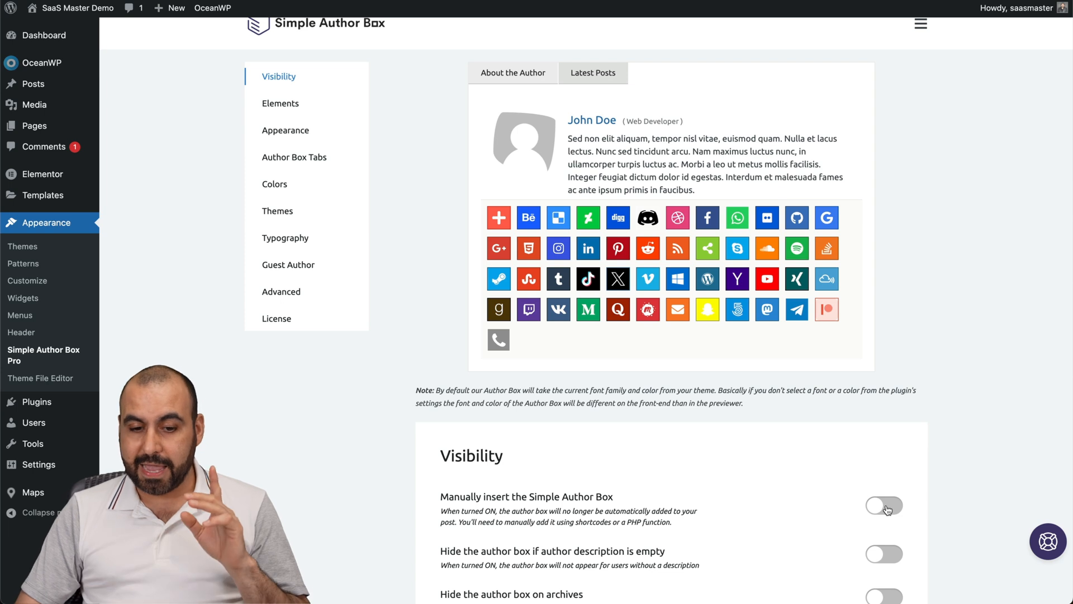
# Turn manual insertion on to inspect its PHP snippet, then turn it back off
pyautogui.scroll(-3)
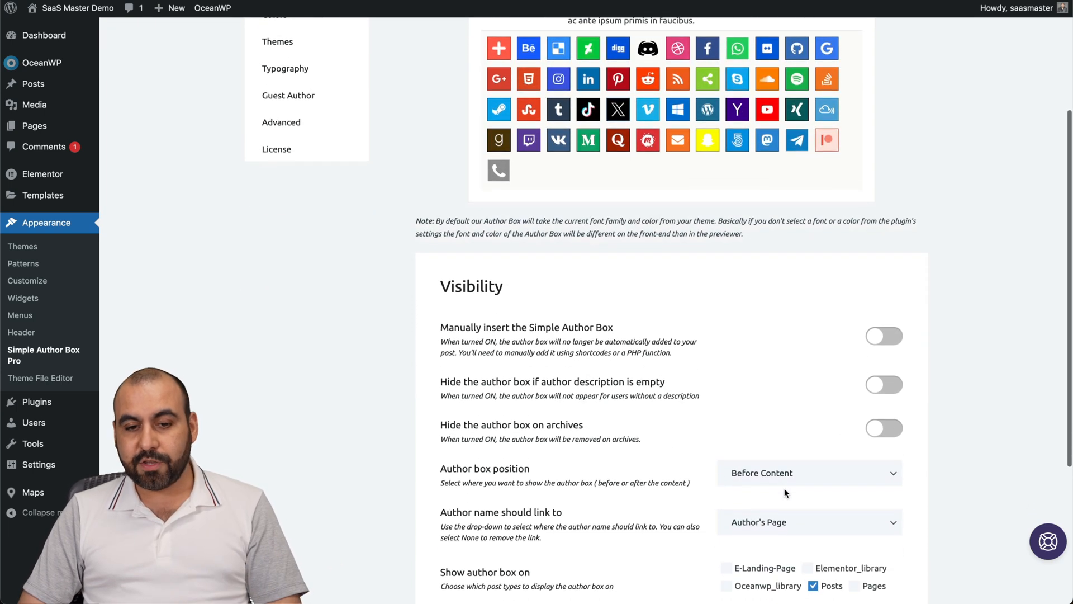
pyautogui.moveTo(727, 338)
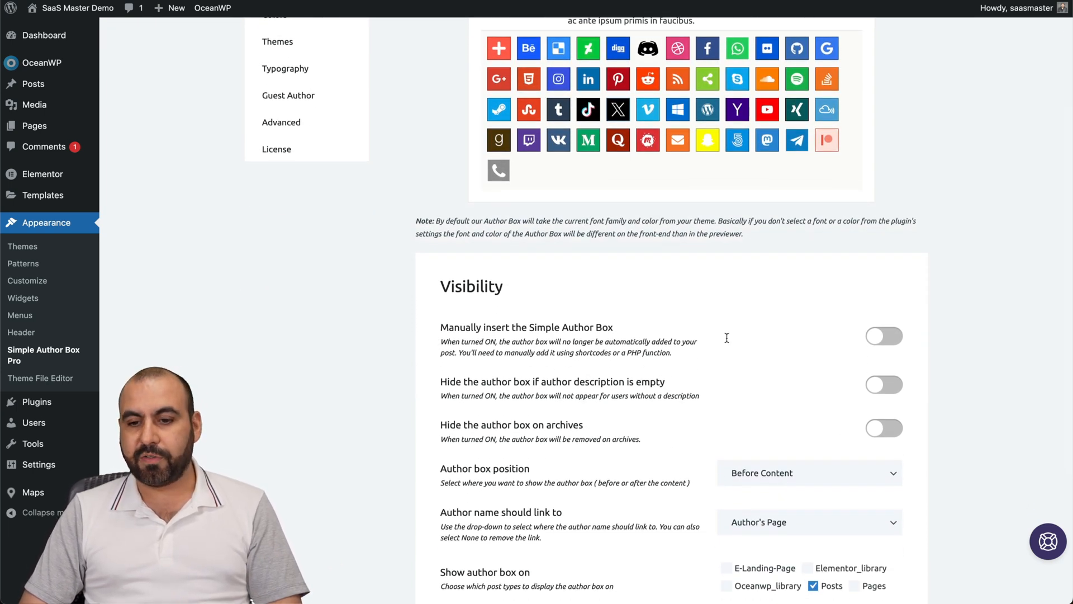
pyautogui.click(883, 337)
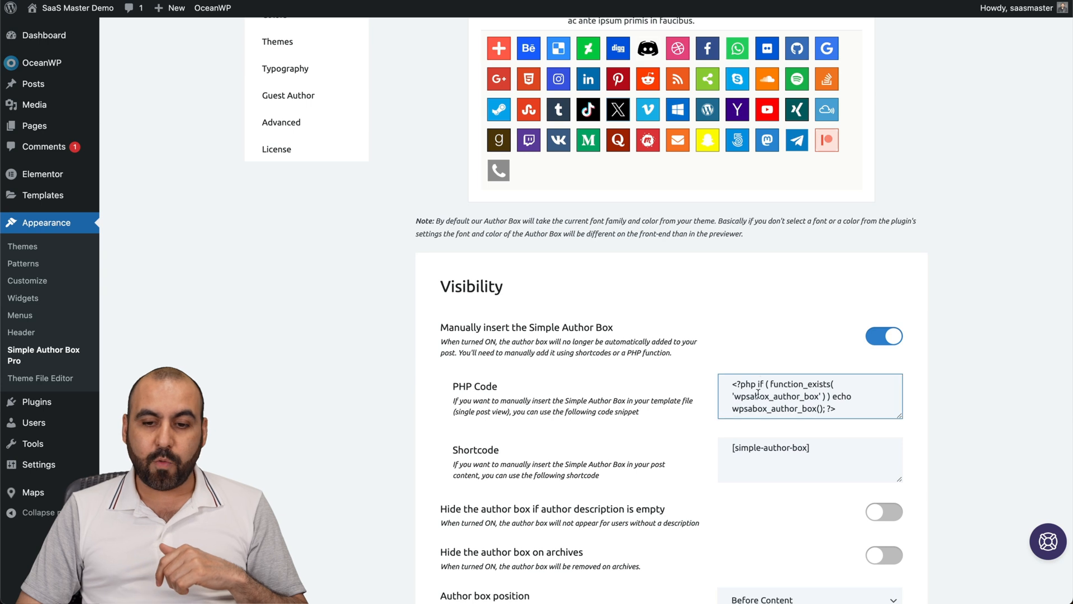
pyautogui.click(810, 459)
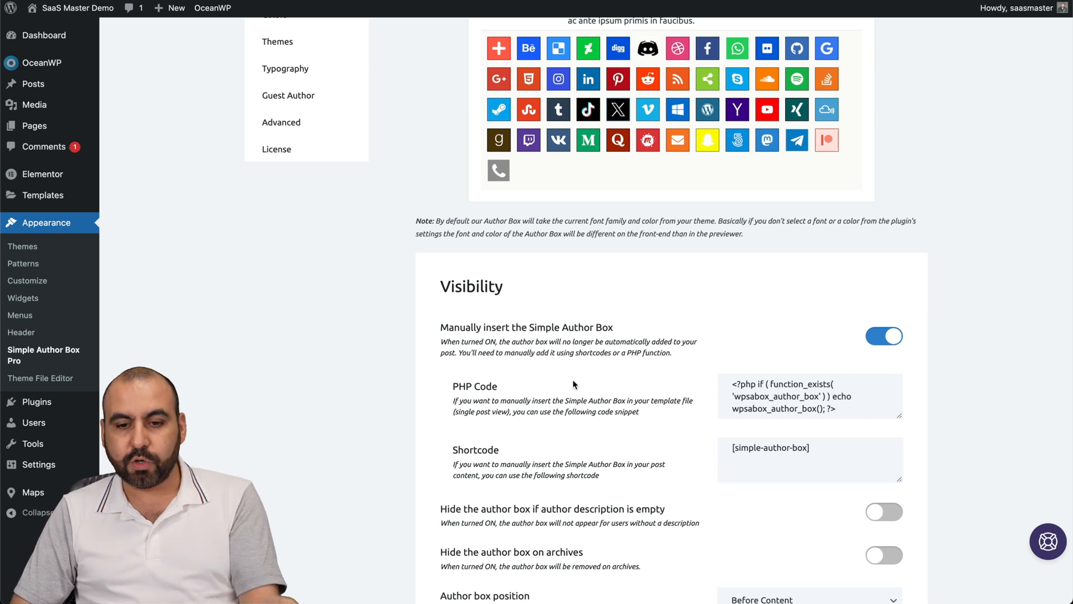
pyautogui.click(883, 337)
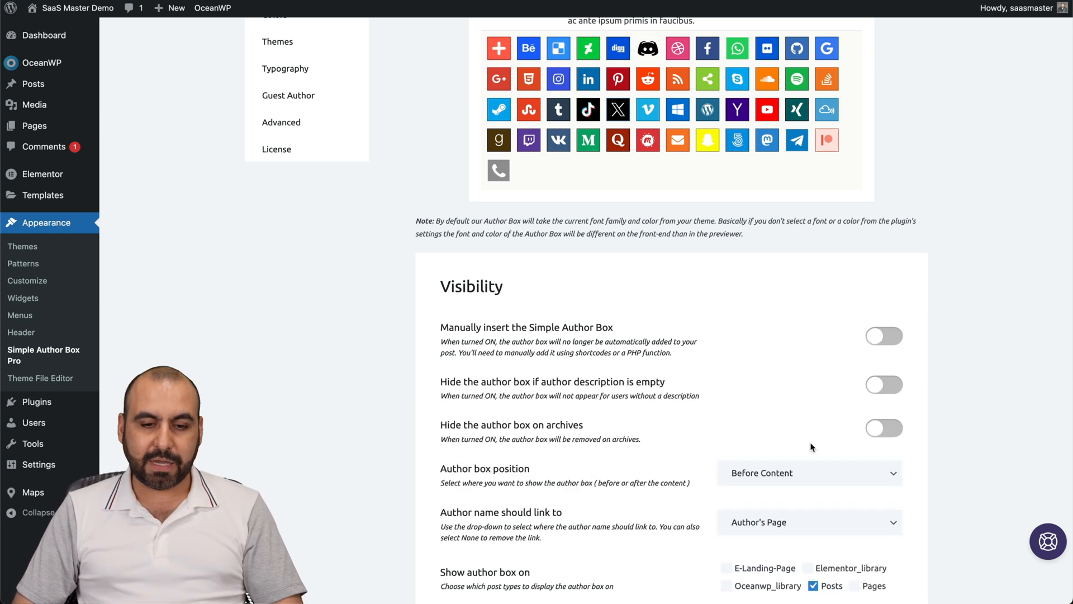
# Hide the author box on archives, keeping position Before Content and author link to Author's Page
pyautogui.scroll(-3)
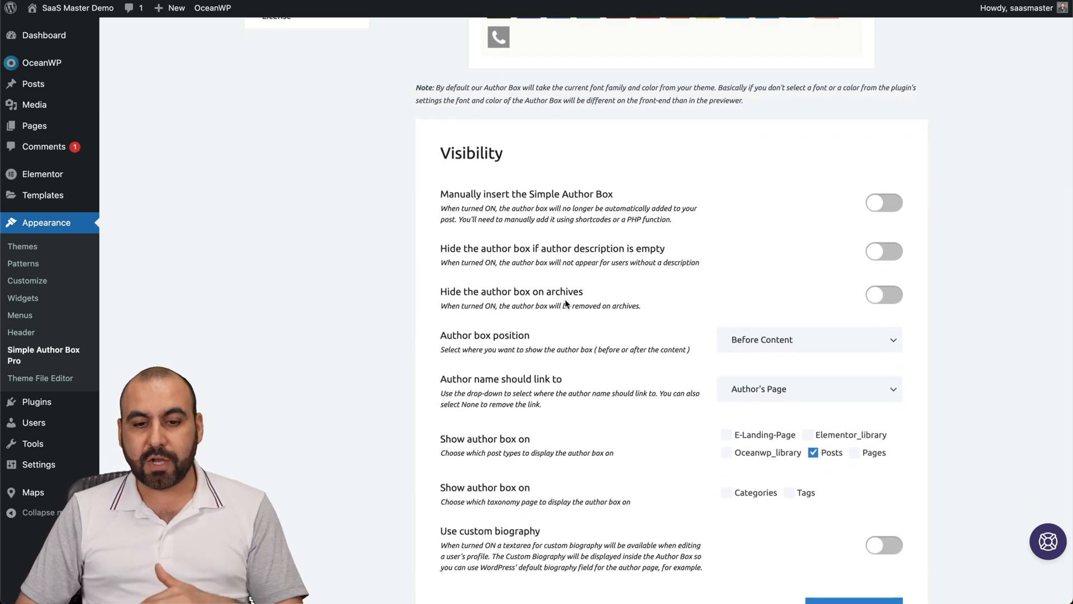
pyautogui.click(884, 294)
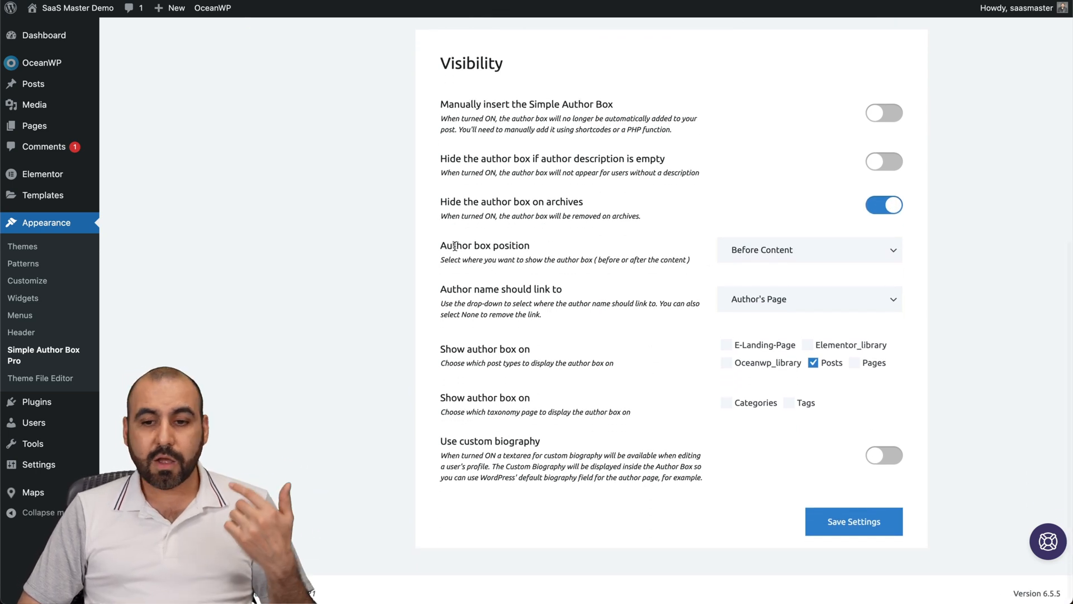
pyautogui.click(808, 249)
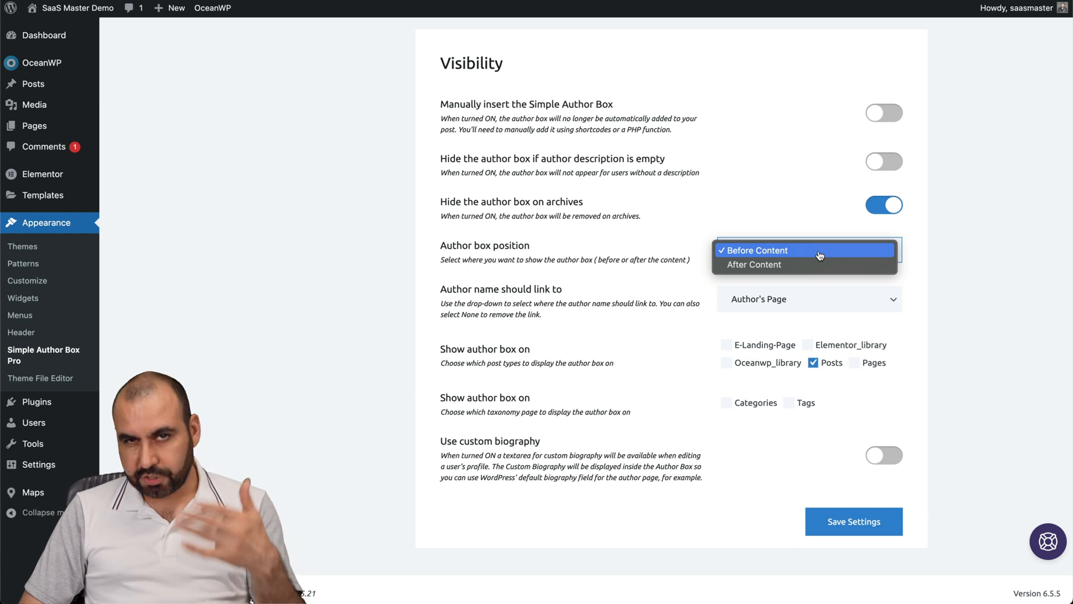
pyautogui.click(757, 249)
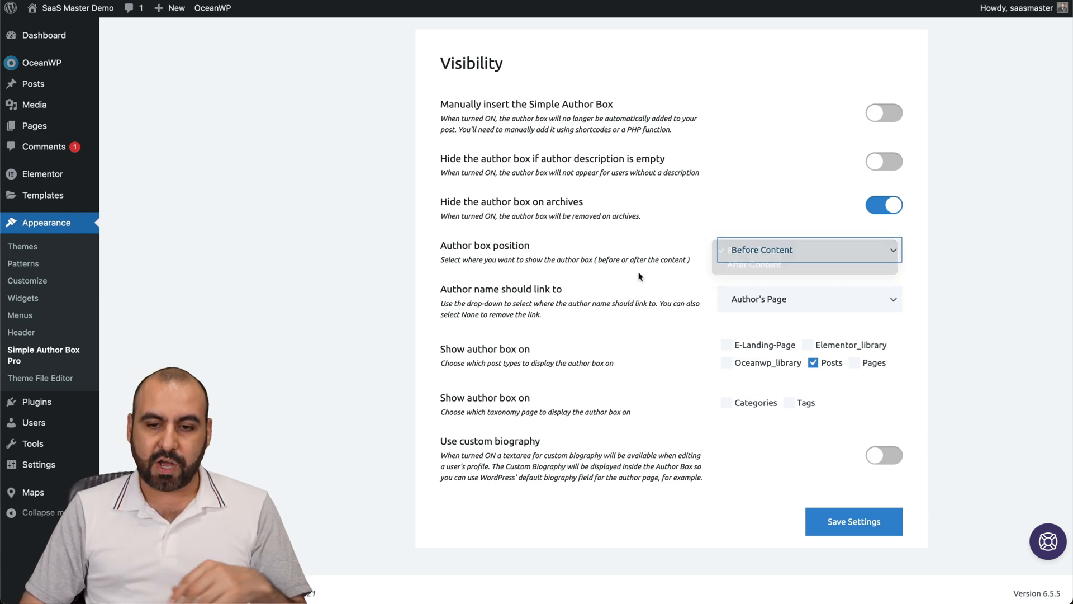
pyautogui.click(808, 250)
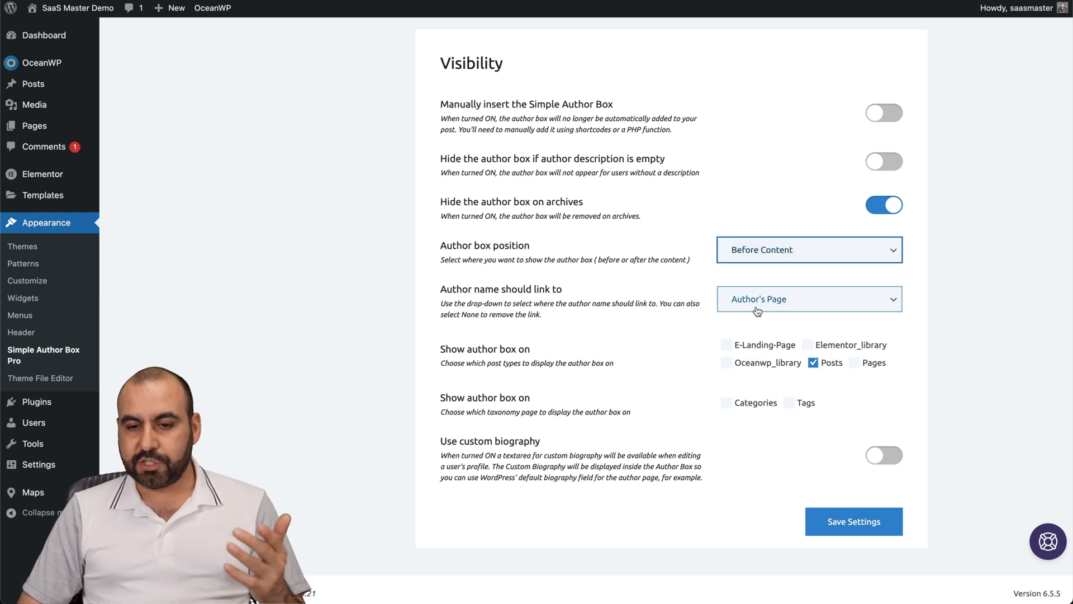
pyautogui.click(808, 299)
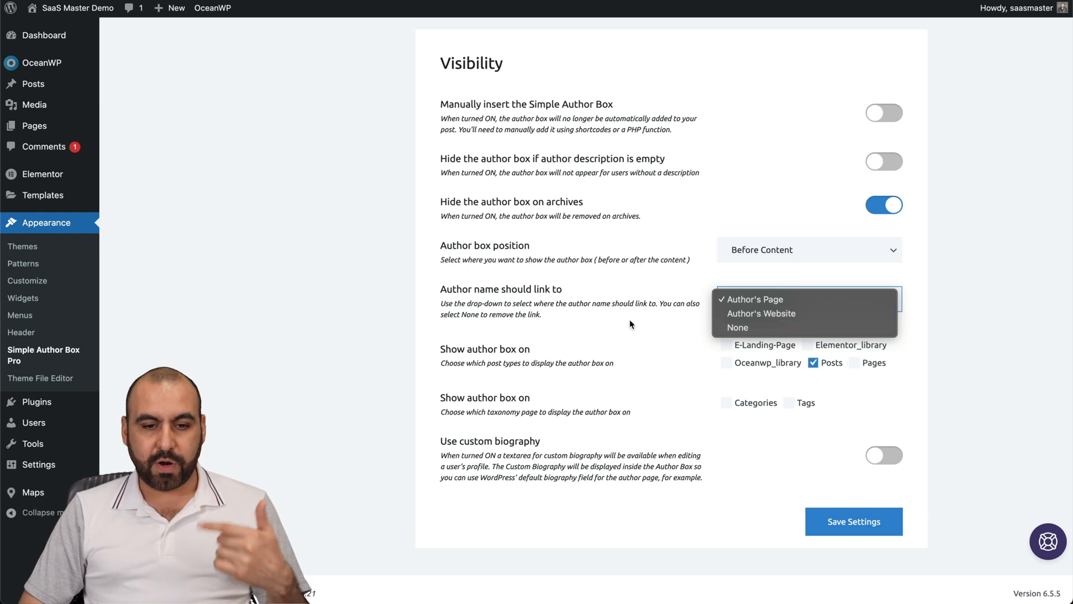
pyautogui.click(752, 299)
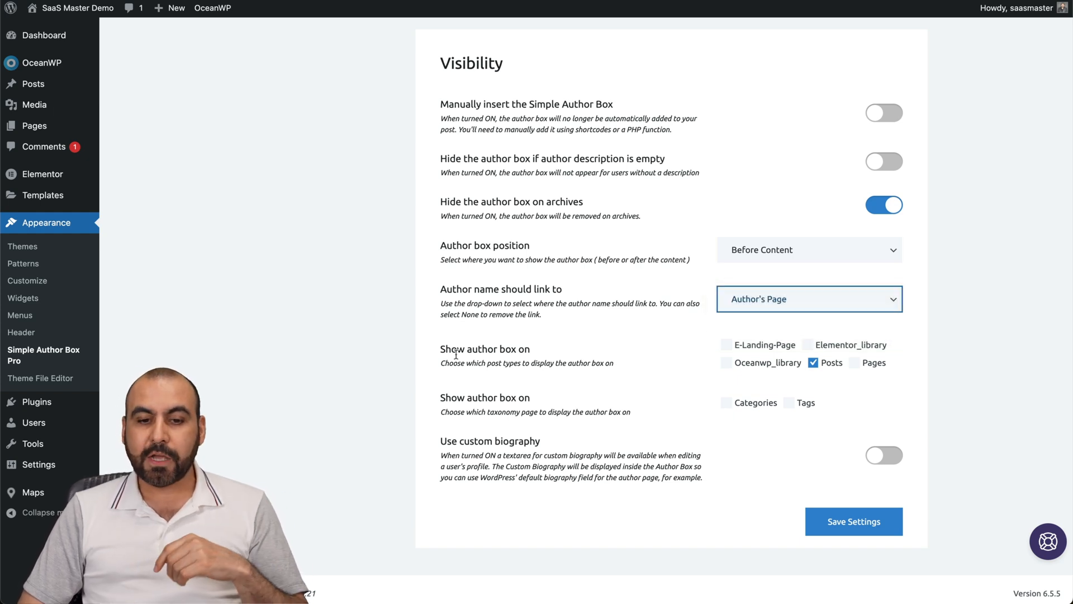
pyautogui.moveTo(719, 380)
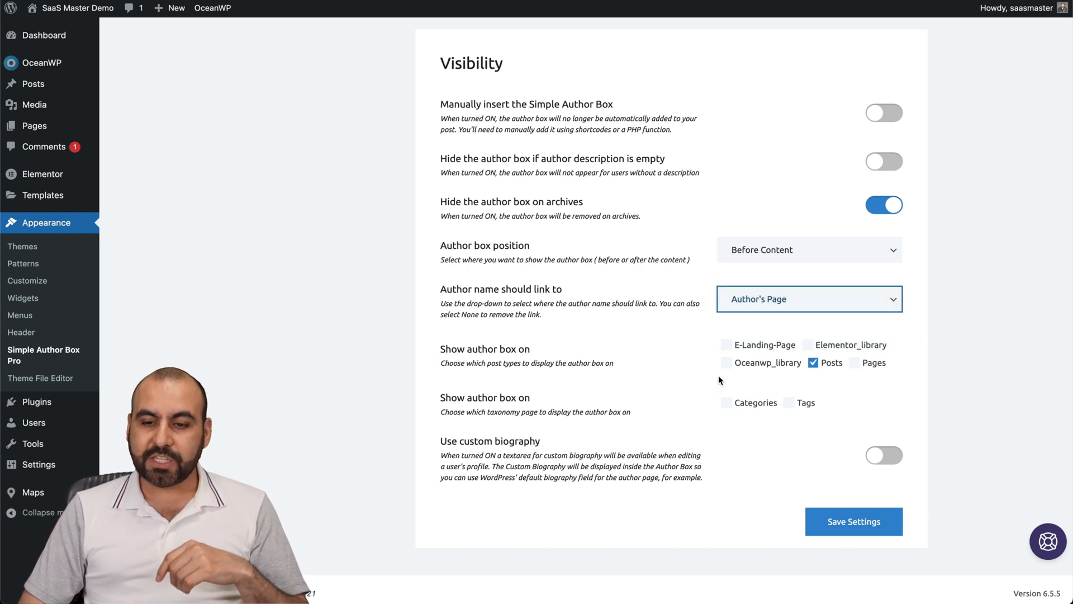
pyautogui.moveTo(772, 385)
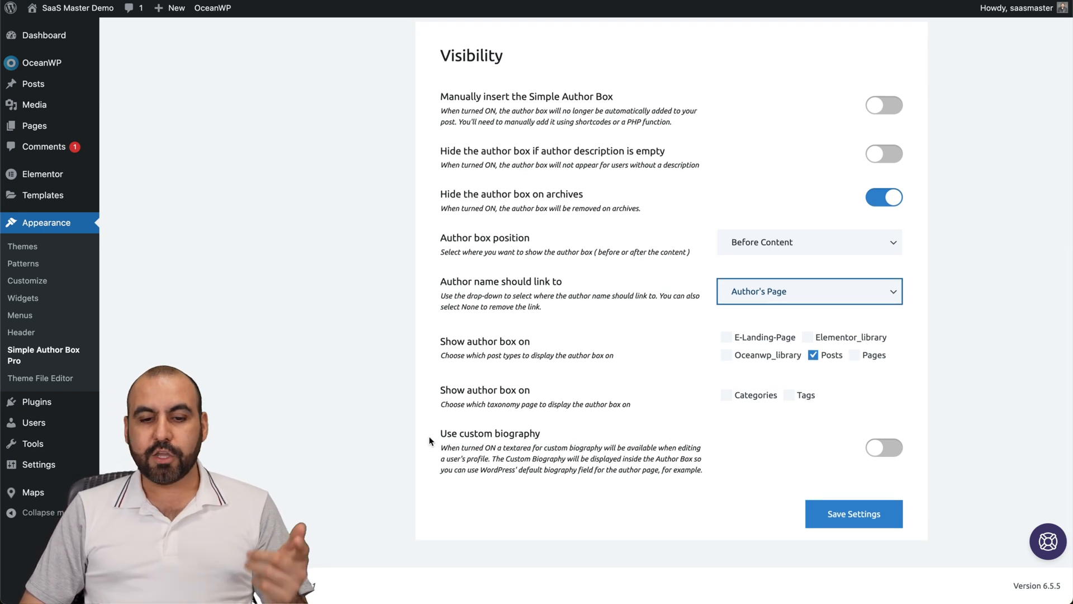
pyautogui.click(727, 355)
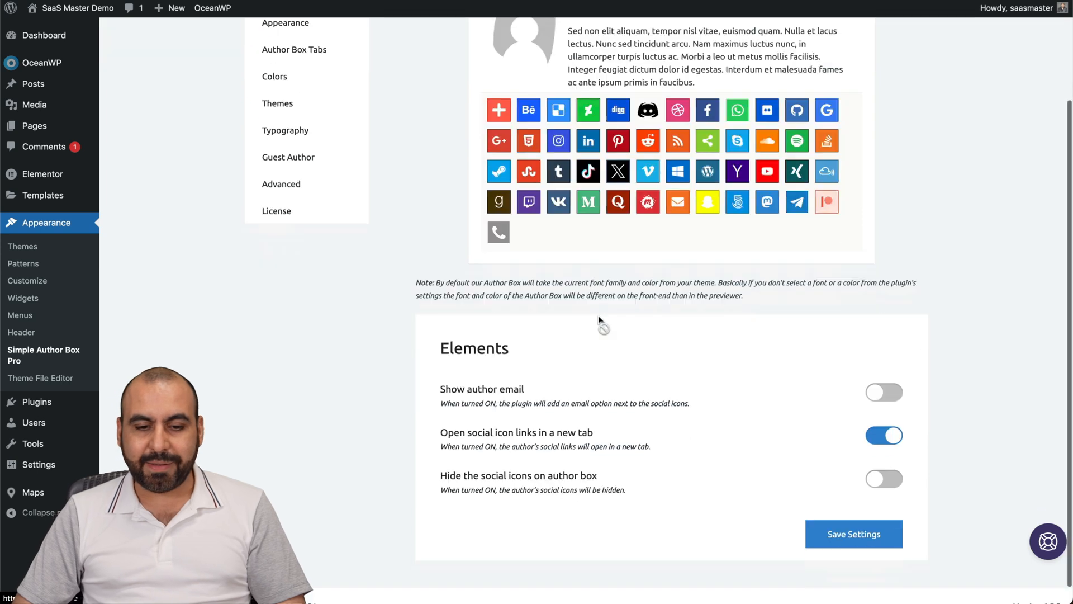
# Scroll through the Elements toggles and move on to the Appearance settings
pyautogui.scroll(-3)
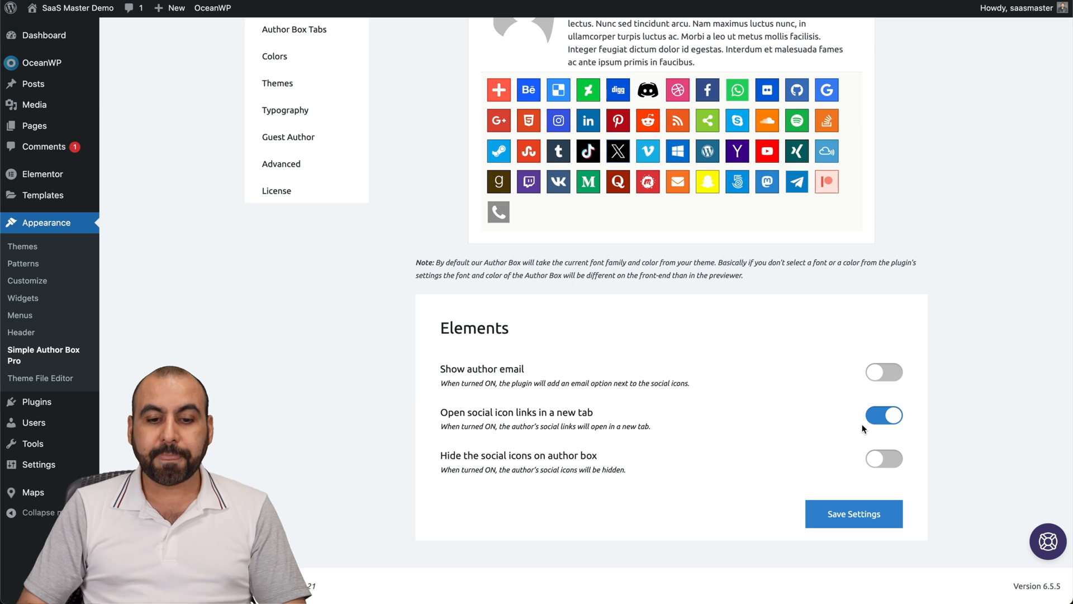
pyautogui.moveTo(834, 464)
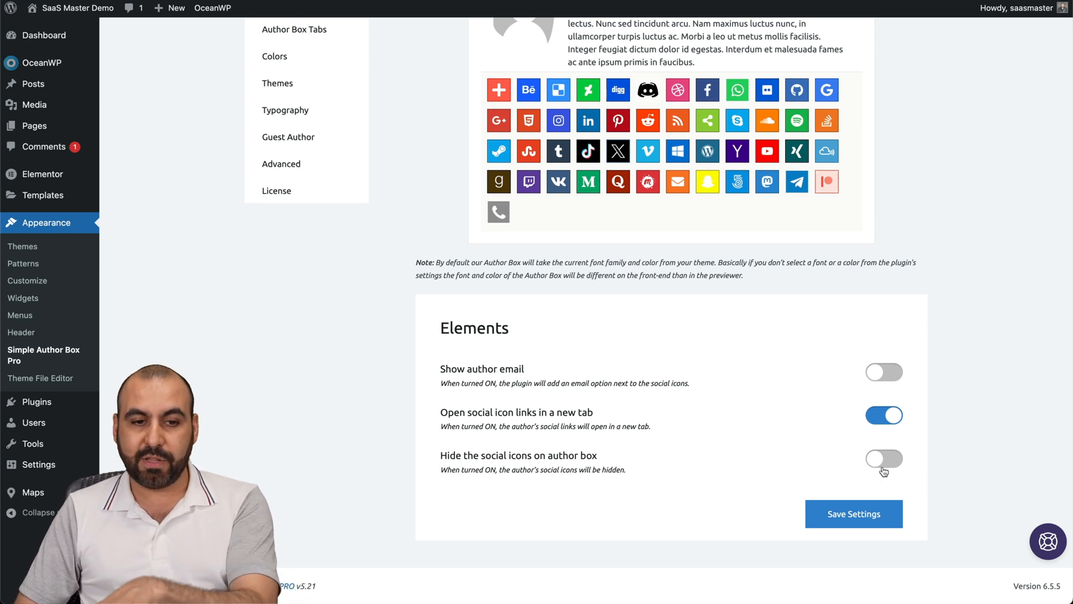
pyautogui.click(285, 149)
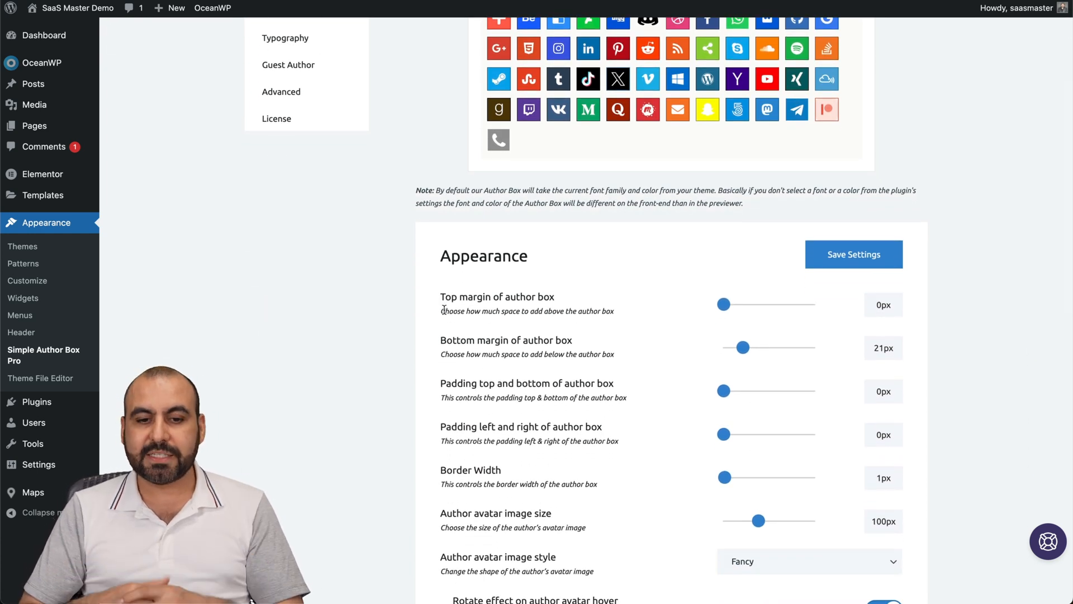
# Scroll past margin, padding and avatar size and keep the Fancy avatar image style with rotate-on-hover on
pyautogui.scroll(-3)
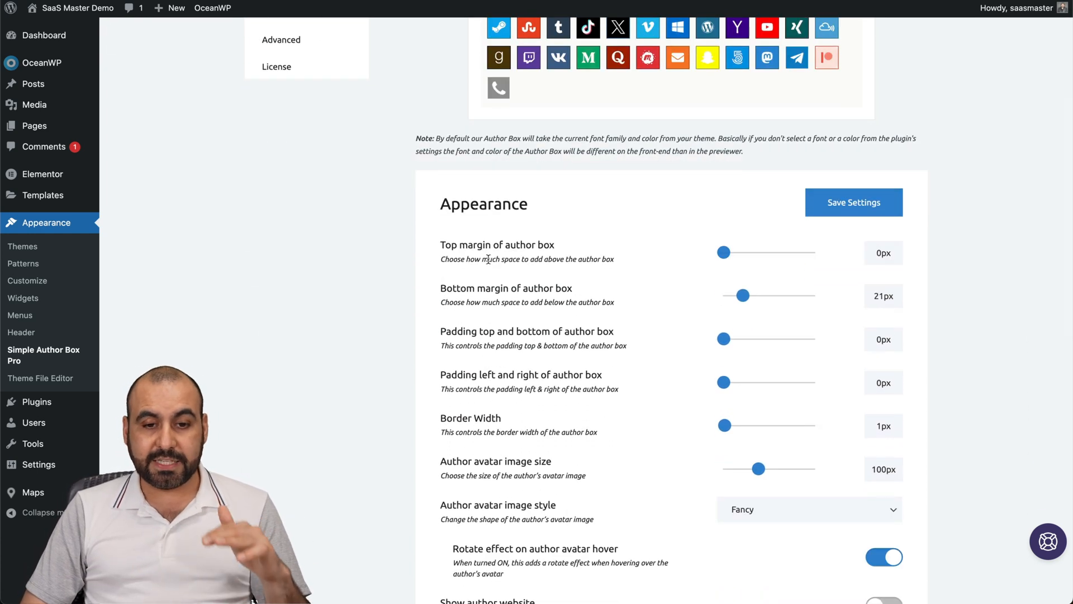
pyautogui.moveTo(730, 303)
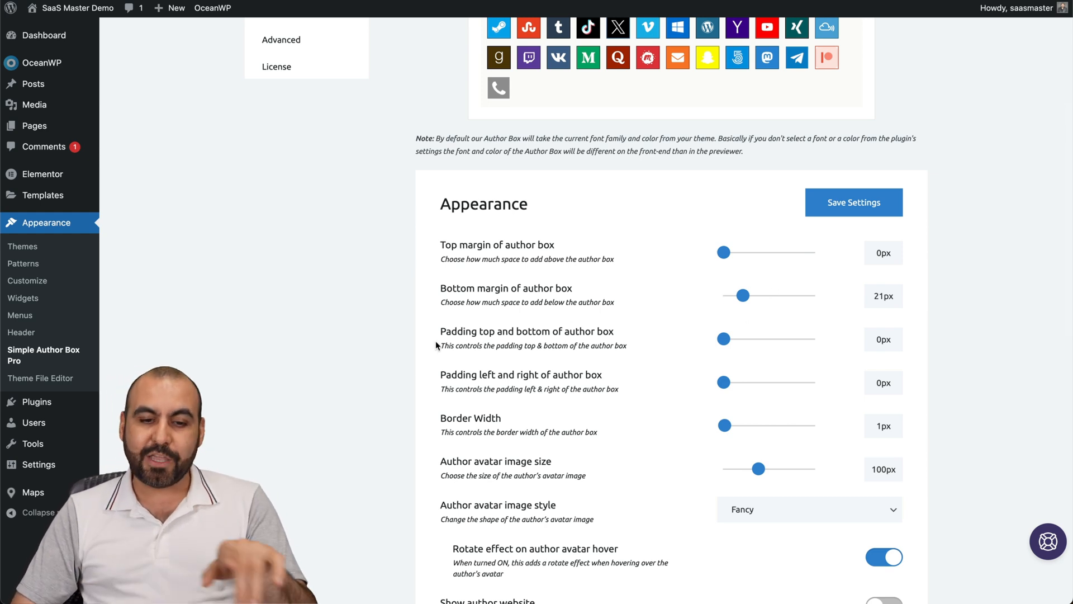
pyautogui.scroll(-3)
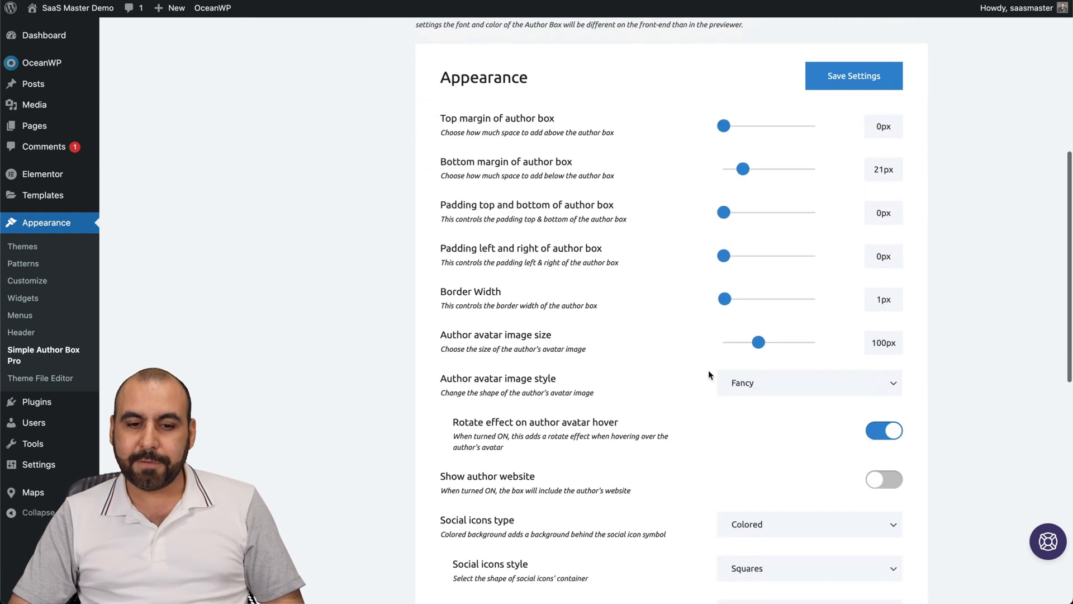
pyautogui.scroll(-3)
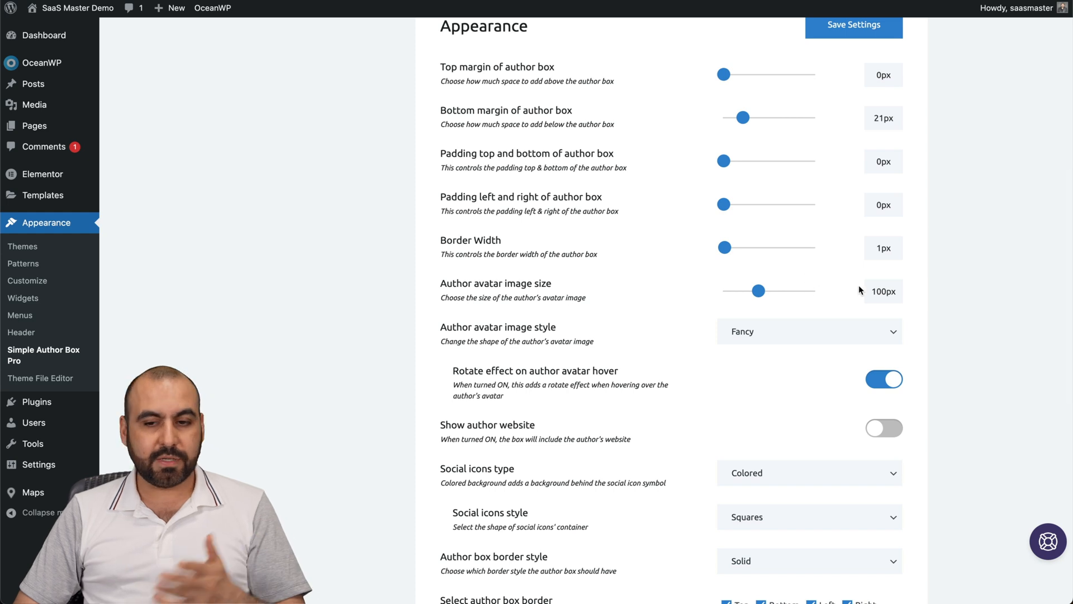
pyautogui.scroll(-3)
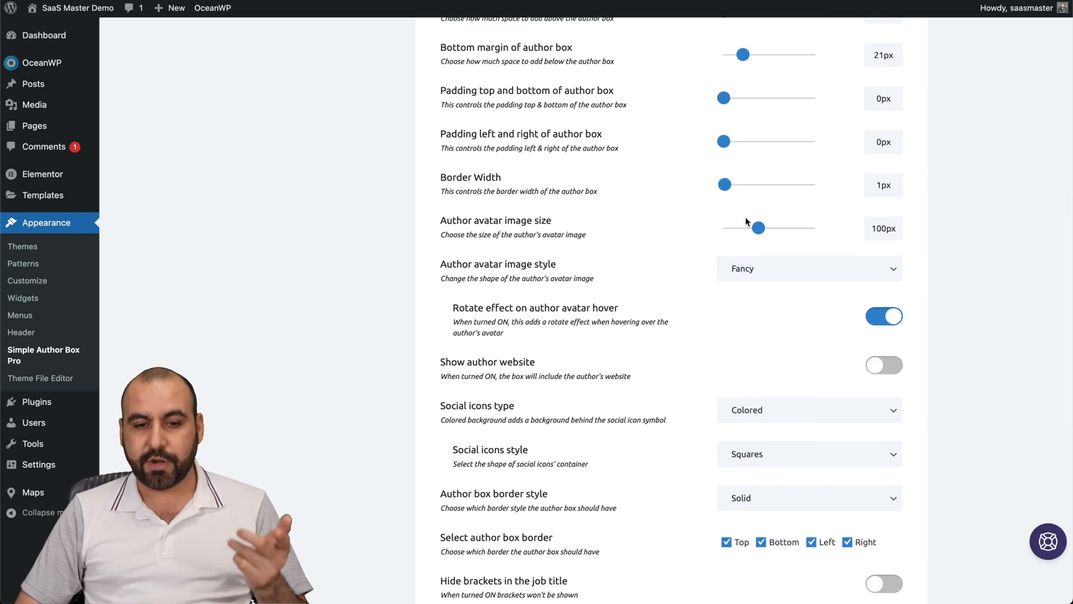
pyautogui.click(807, 268)
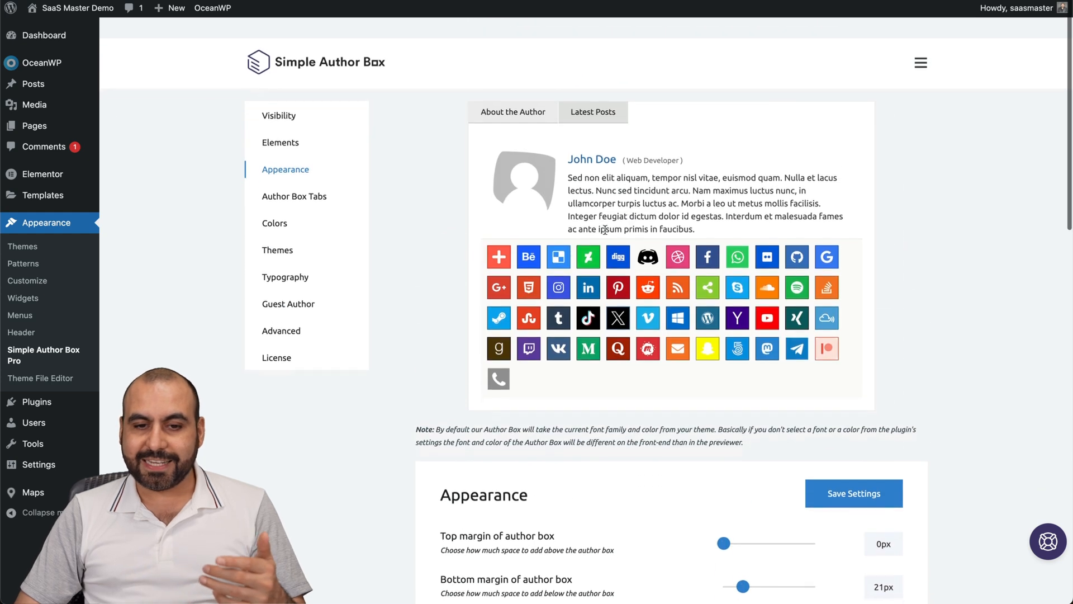
pyautogui.scroll(-3)
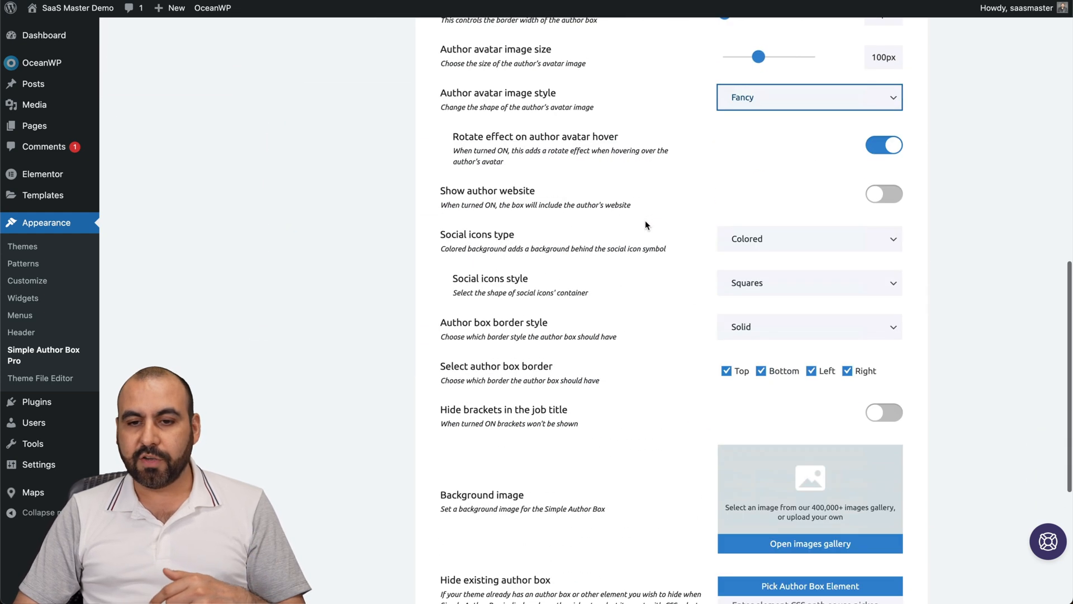
pyautogui.click(808, 97)
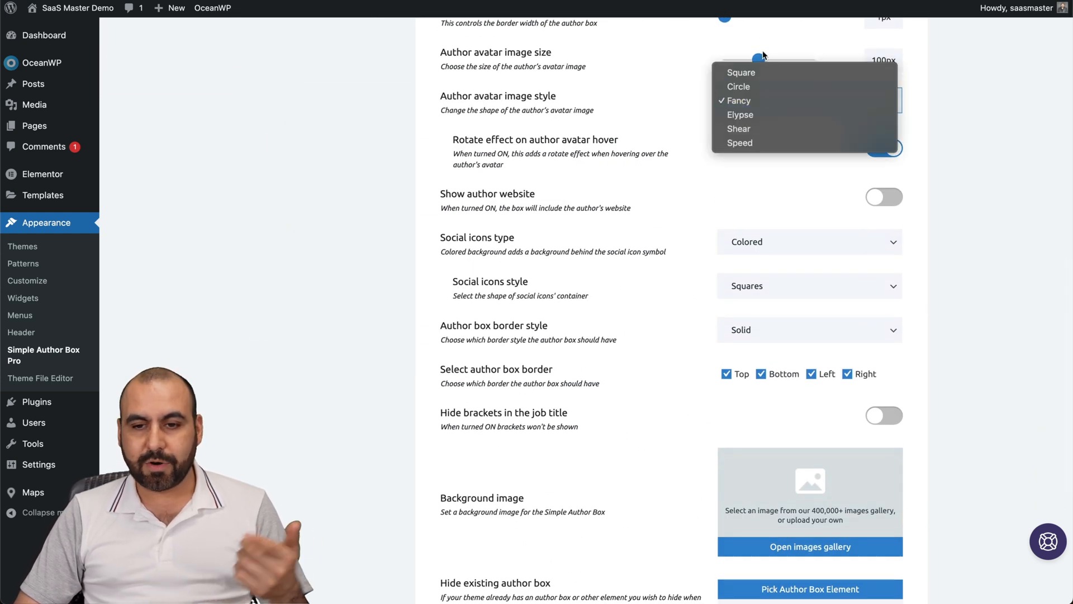
pyautogui.click(739, 100)
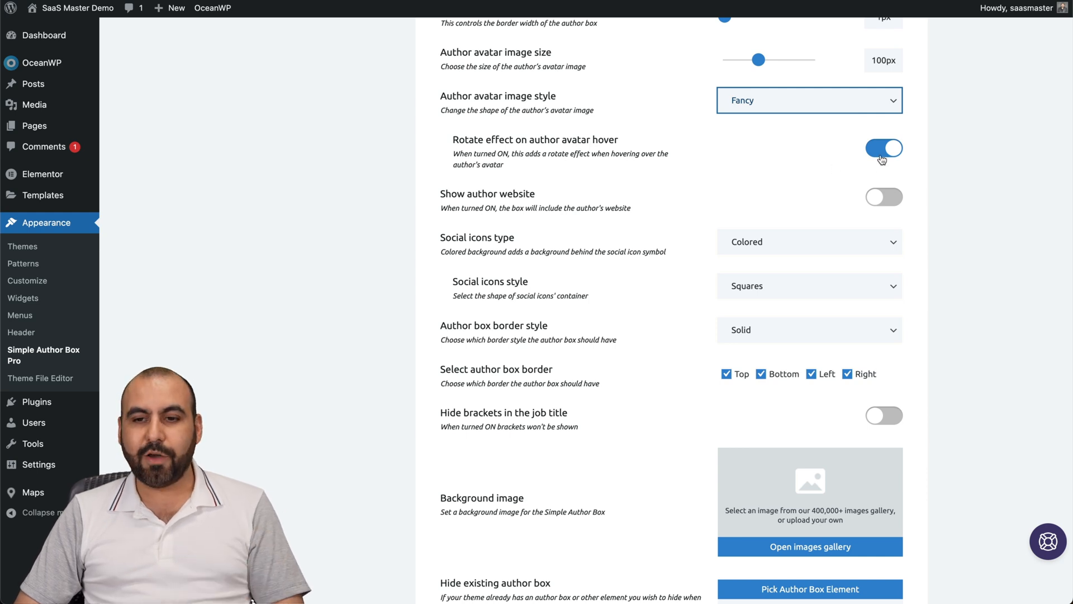
pyautogui.moveTo(755, 201)
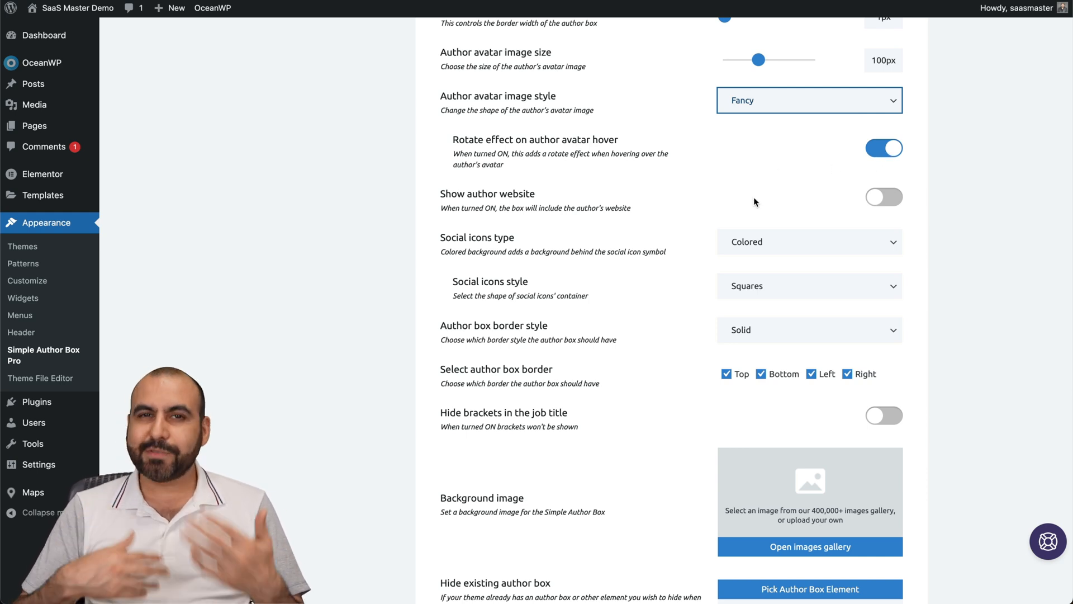
pyautogui.moveTo(560, 200)
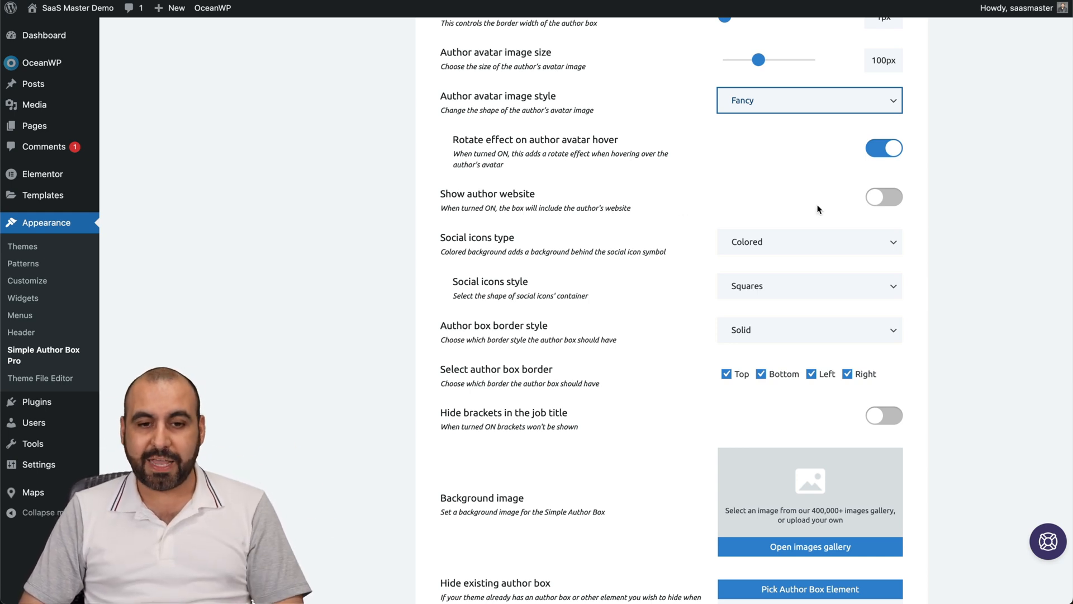
pyautogui.moveTo(748, 259)
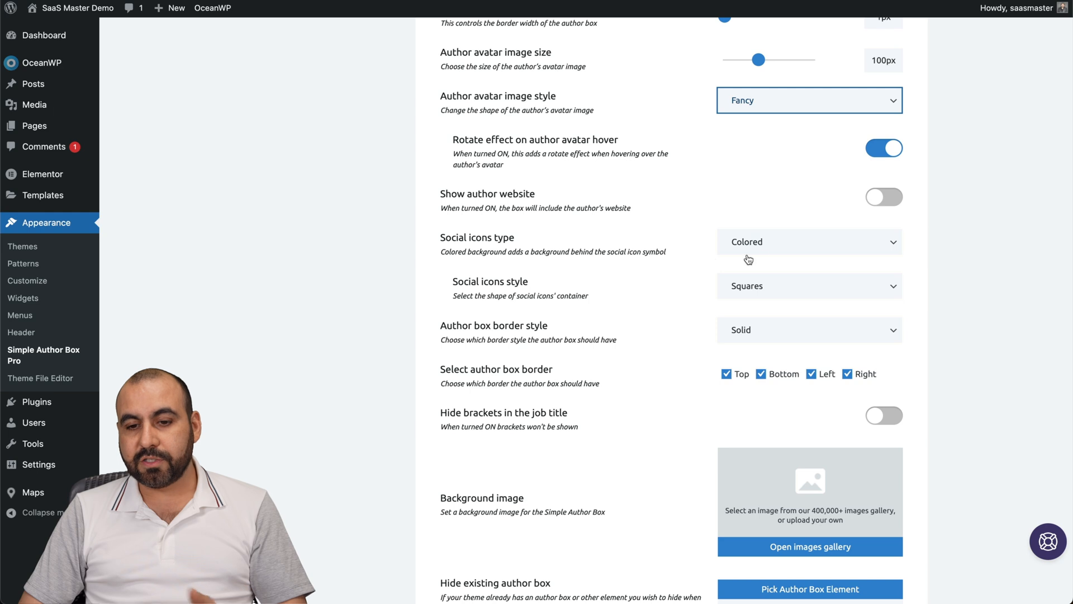
# Keep social icons Colored, set their style to Circle and save the settings
pyautogui.click(810, 241)
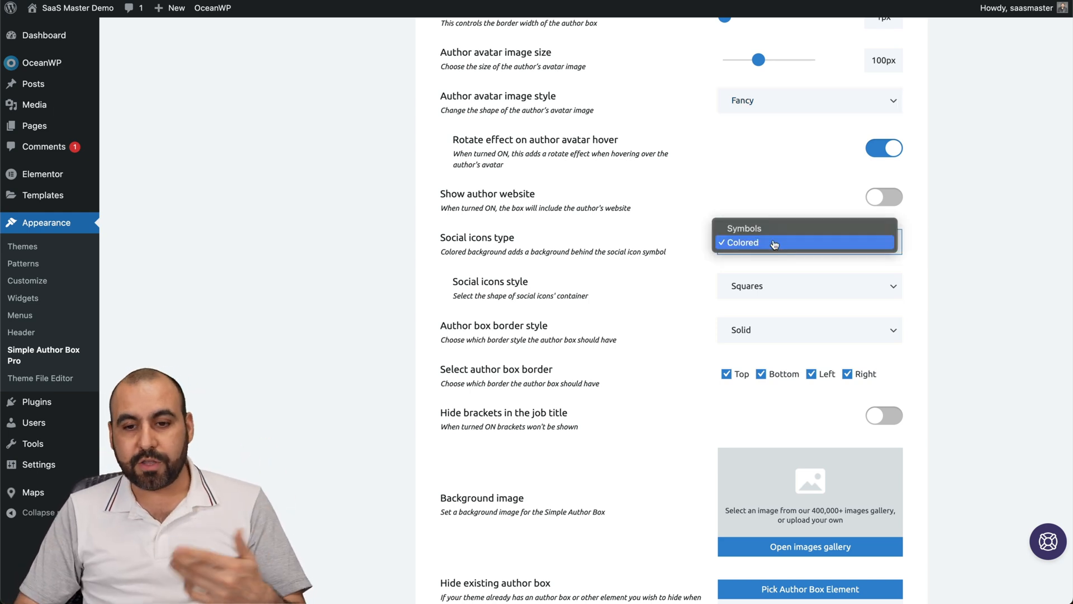
pyautogui.click(774, 242)
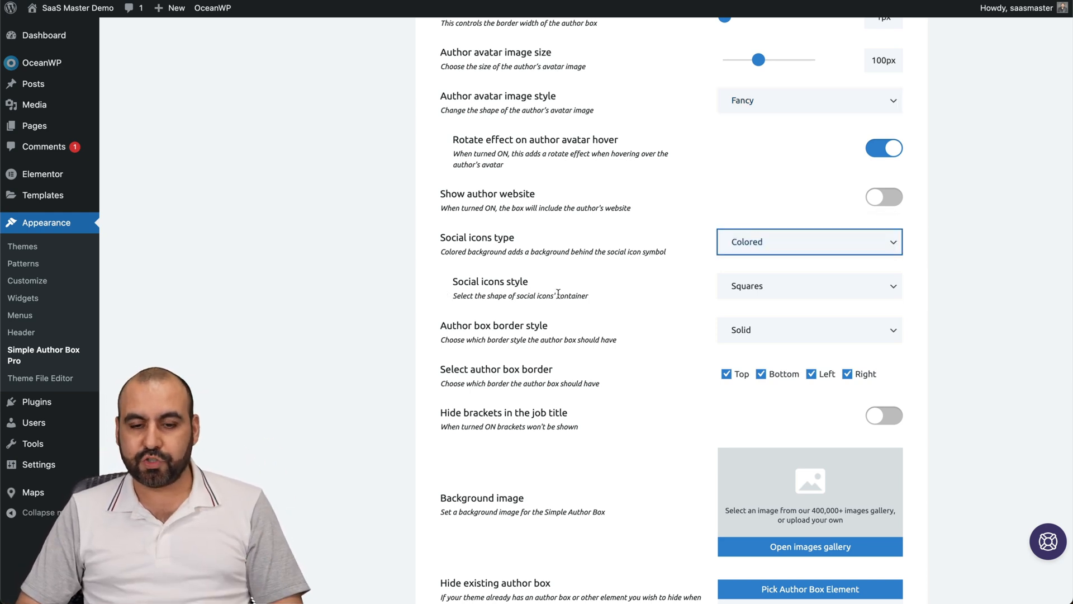
pyautogui.click(810, 285)
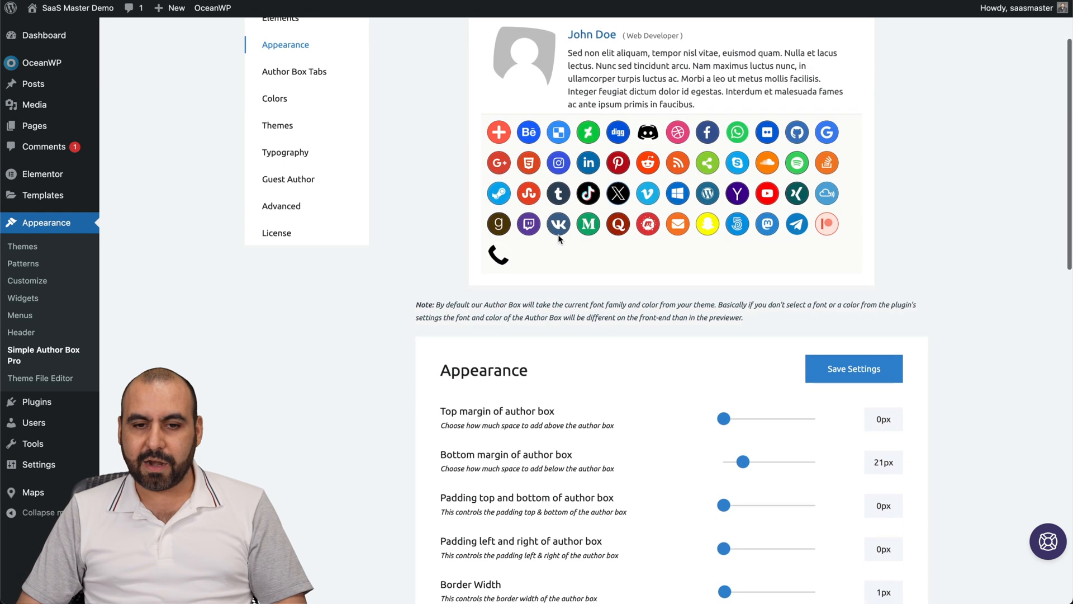
pyautogui.scroll(-3)
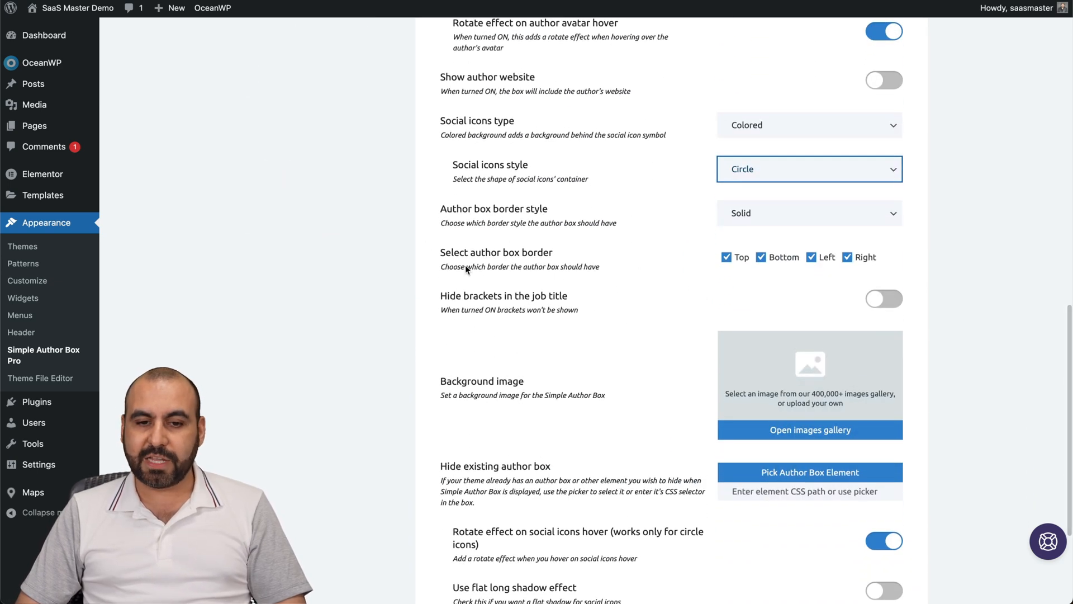
pyautogui.scroll(-3)
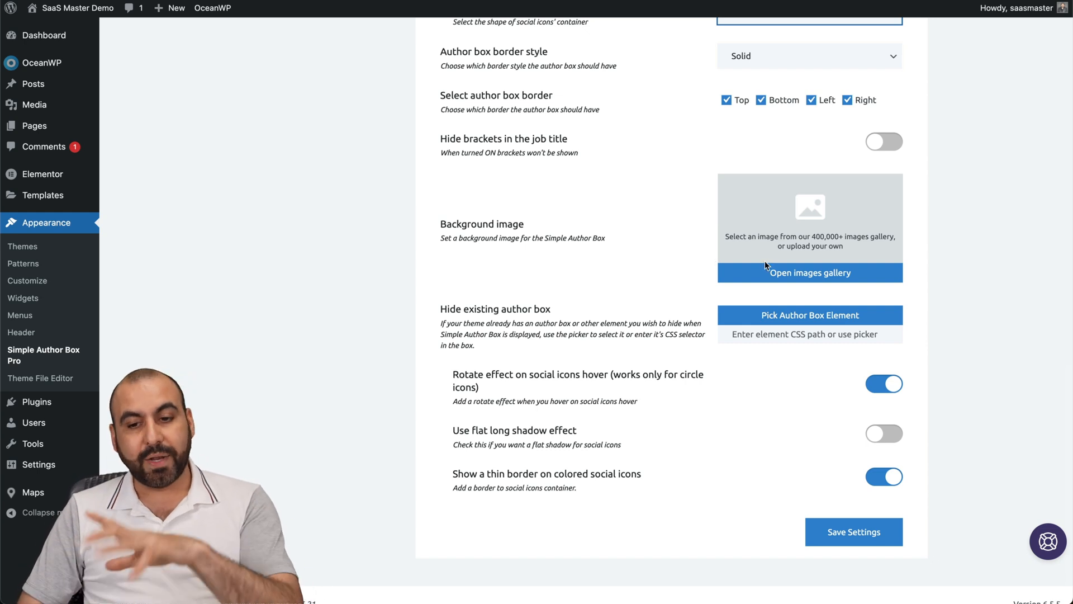
pyautogui.moveTo(621, 346)
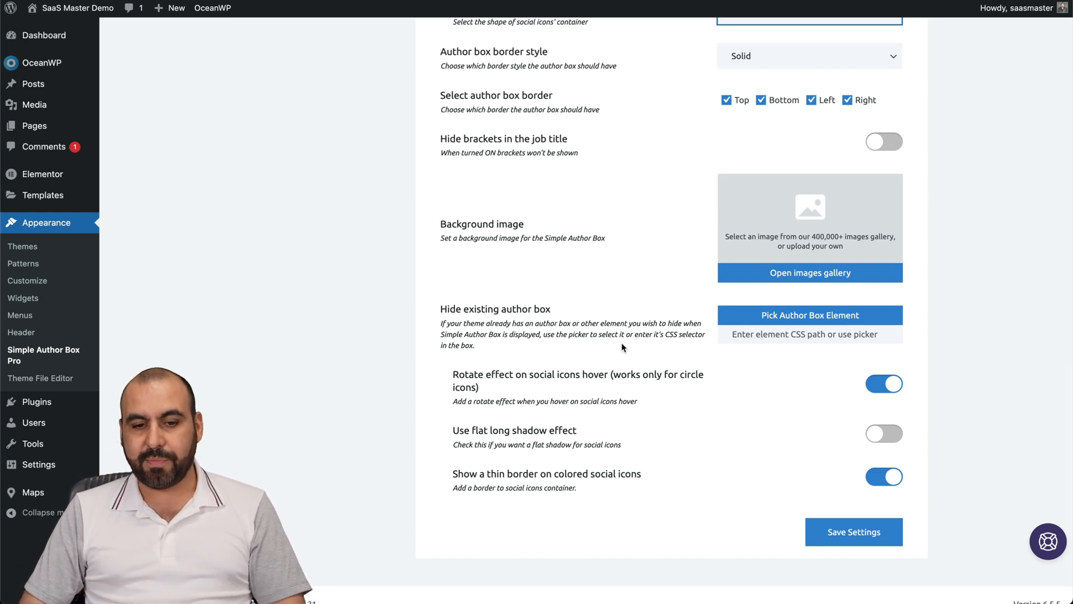
pyautogui.click(853, 532)
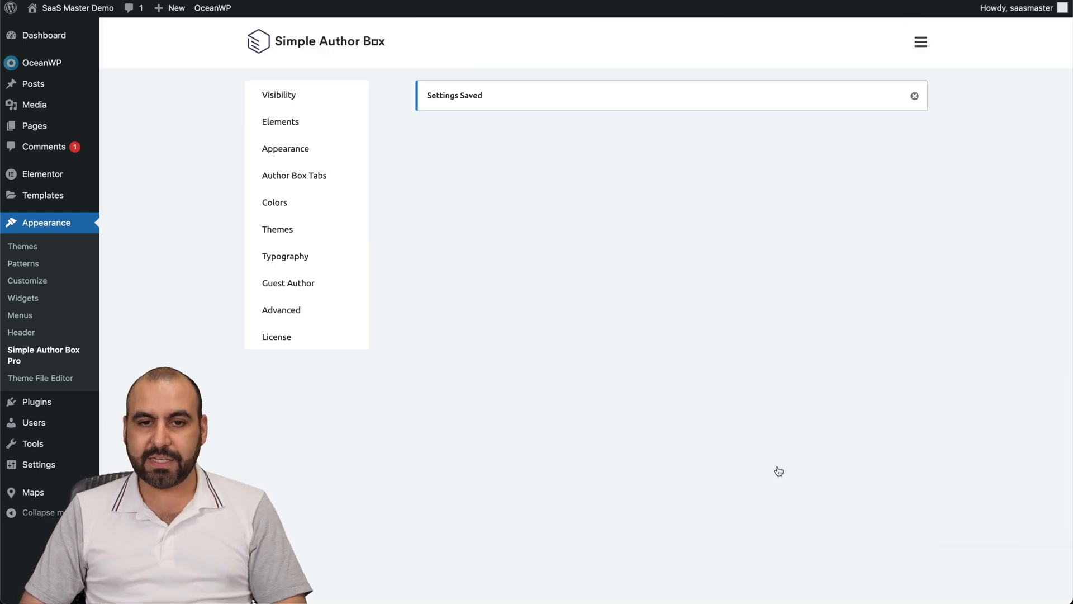
pyautogui.click(285, 148)
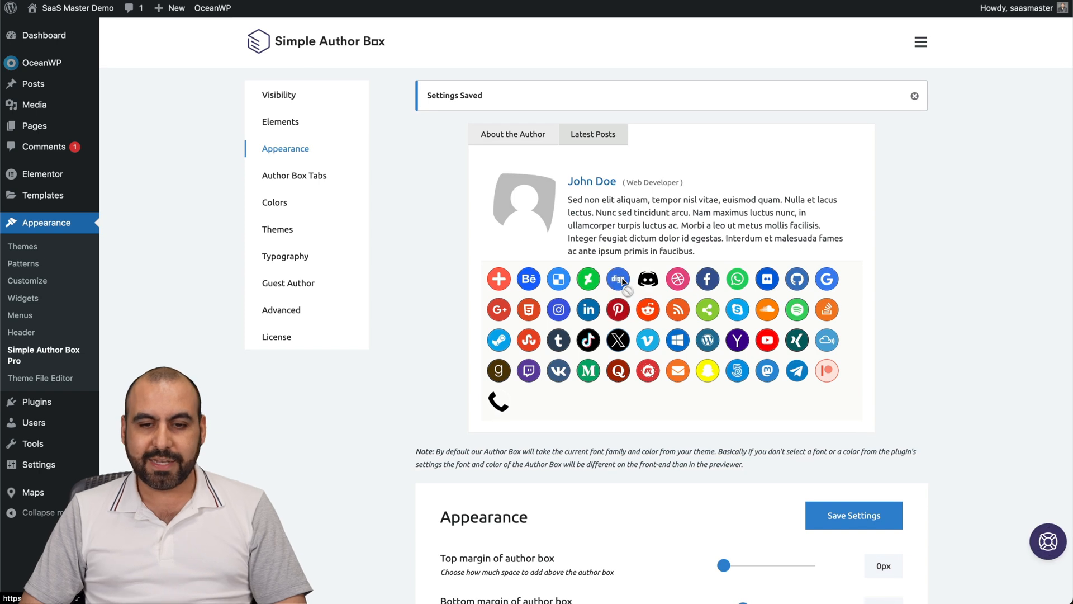
pyautogui.moveTo(409, 182)
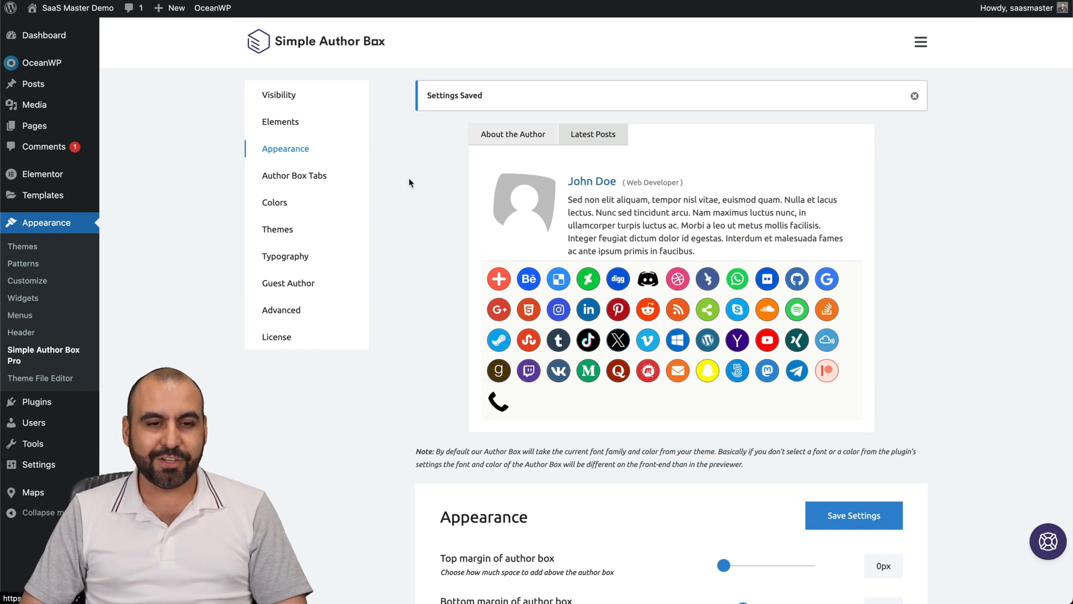
# Retitle the latest posts tab to 'Latest Deals' and save the author box tab settings
pyautogui.scroll(-3)
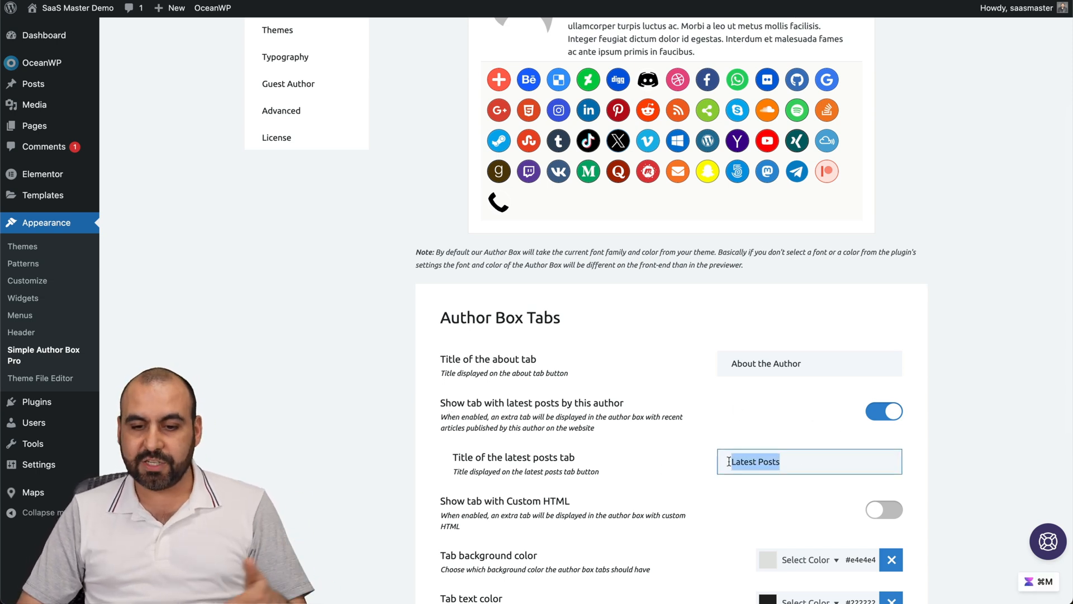
pyautogui.write('Latest Deals')
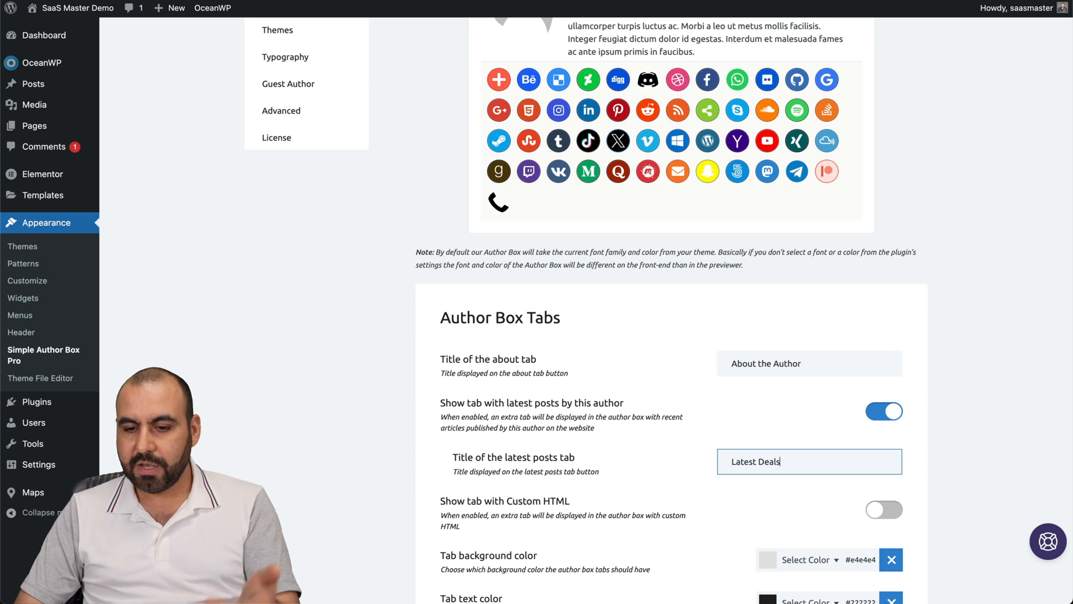
pyautogui.scroll(-3)
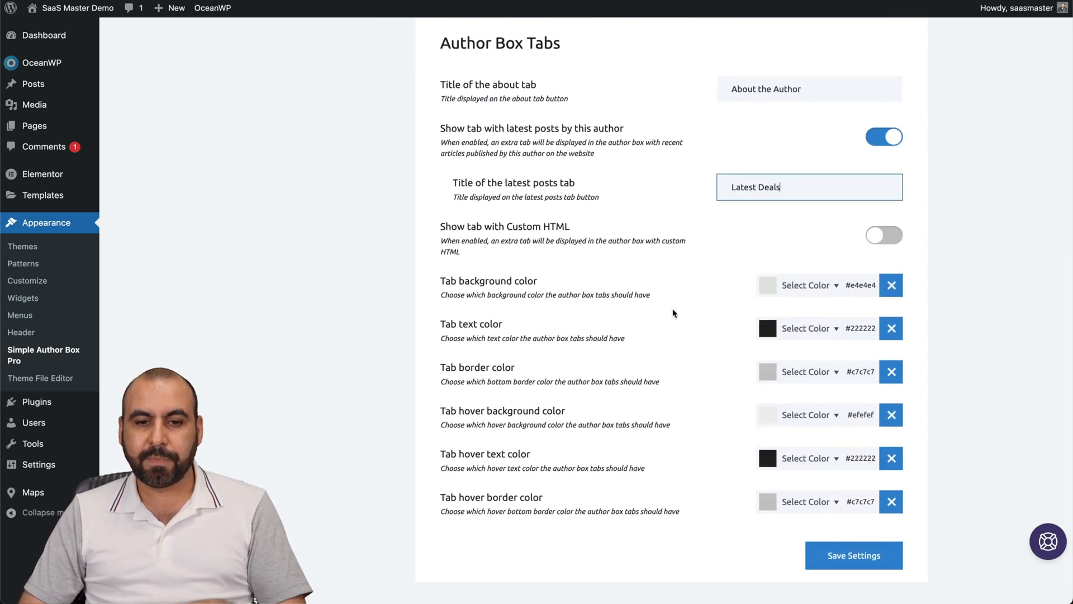
pyautogui.moveTo(652, 301)
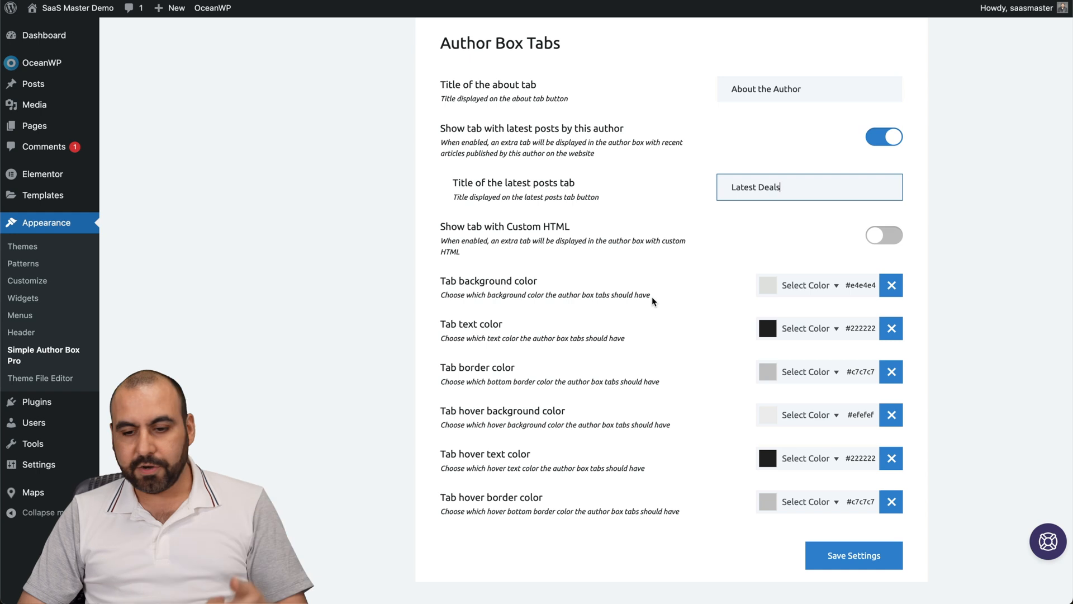
pyautogui.click(853, 556)
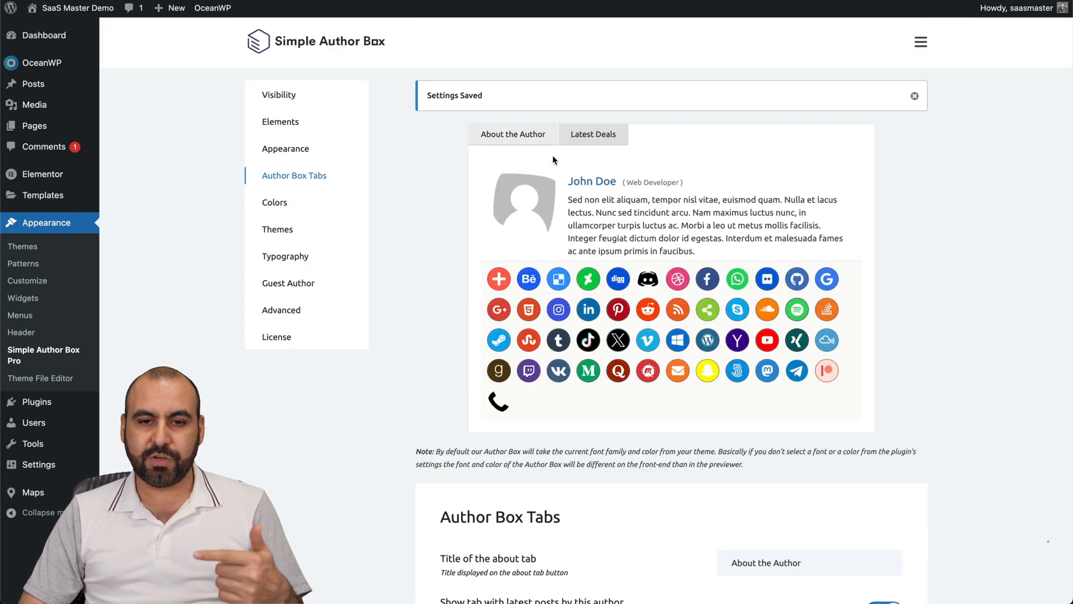
# Review the Colors section and scroll through the gallery of preset author box themes
pyautogui.click(275, 202)
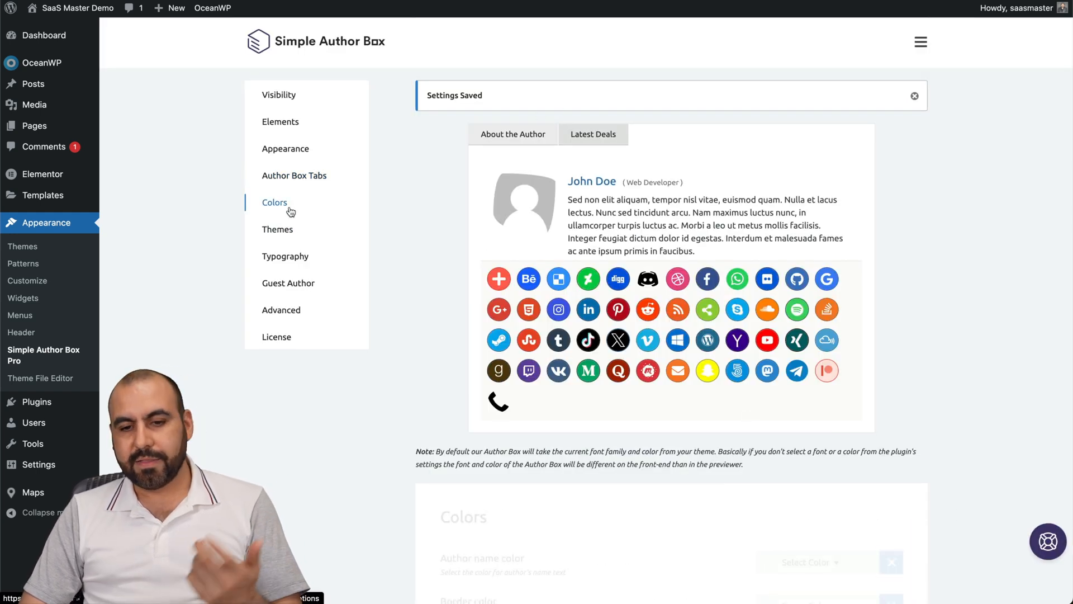
pyautogui.scroll(-3)
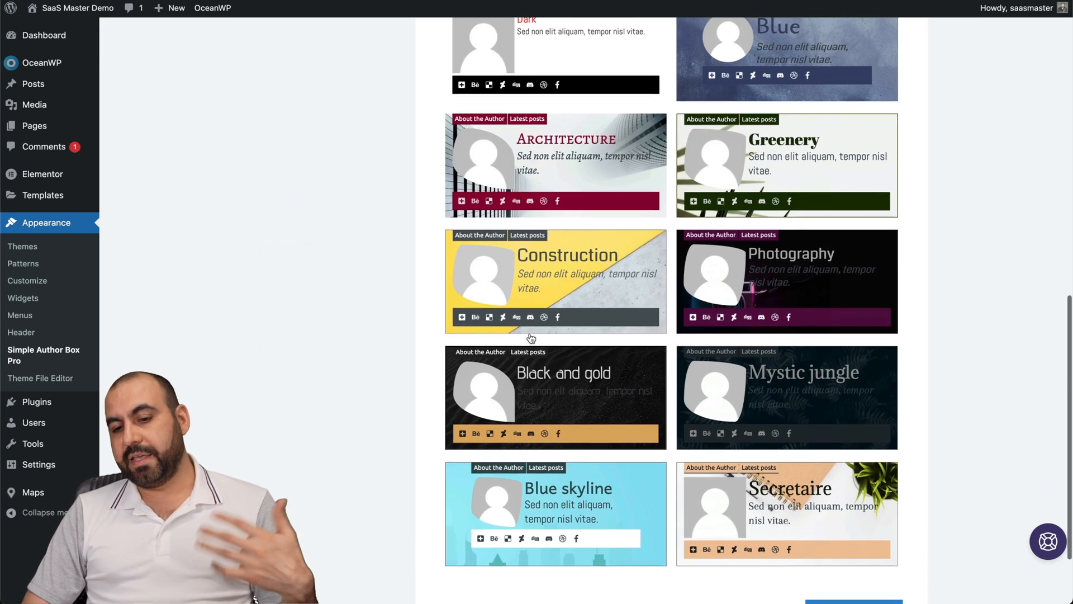
pyautogui.scroll(-3)
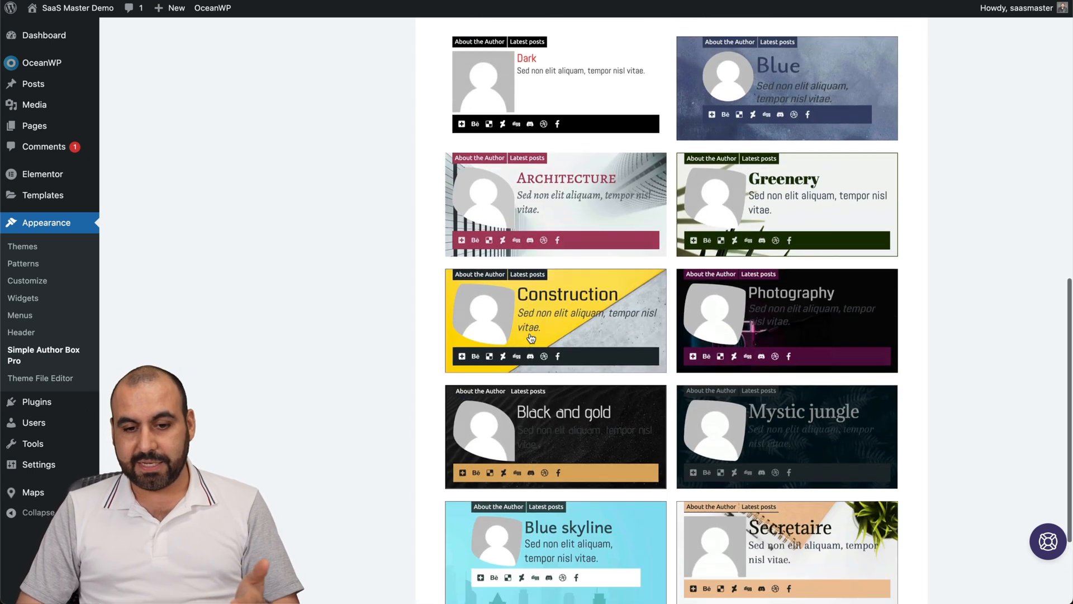
pyautogui.moveTo(592, 455)
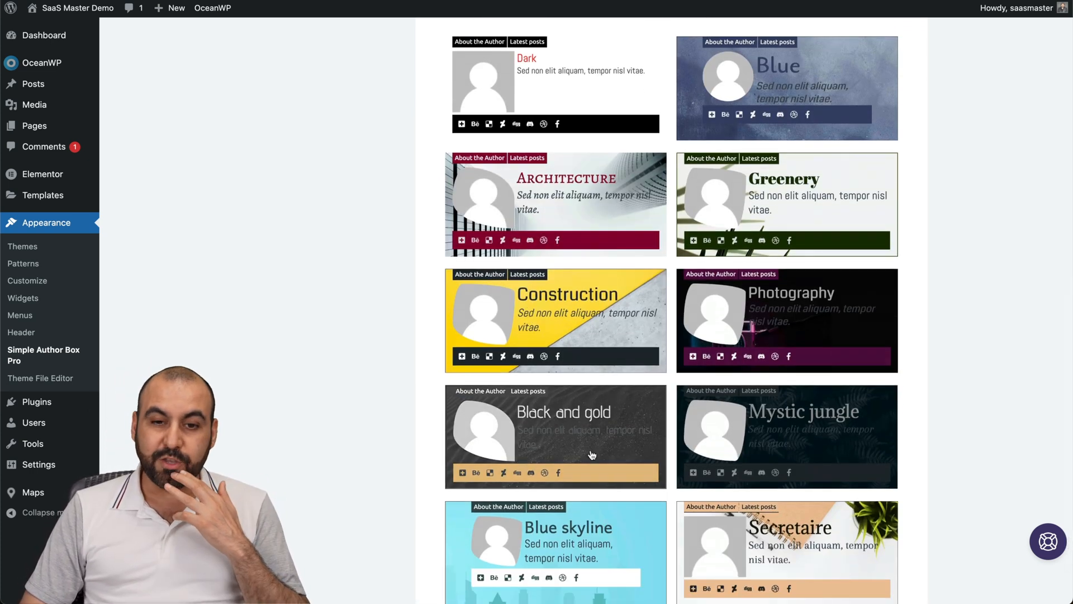
pyautogui.moveTo(690, 461)
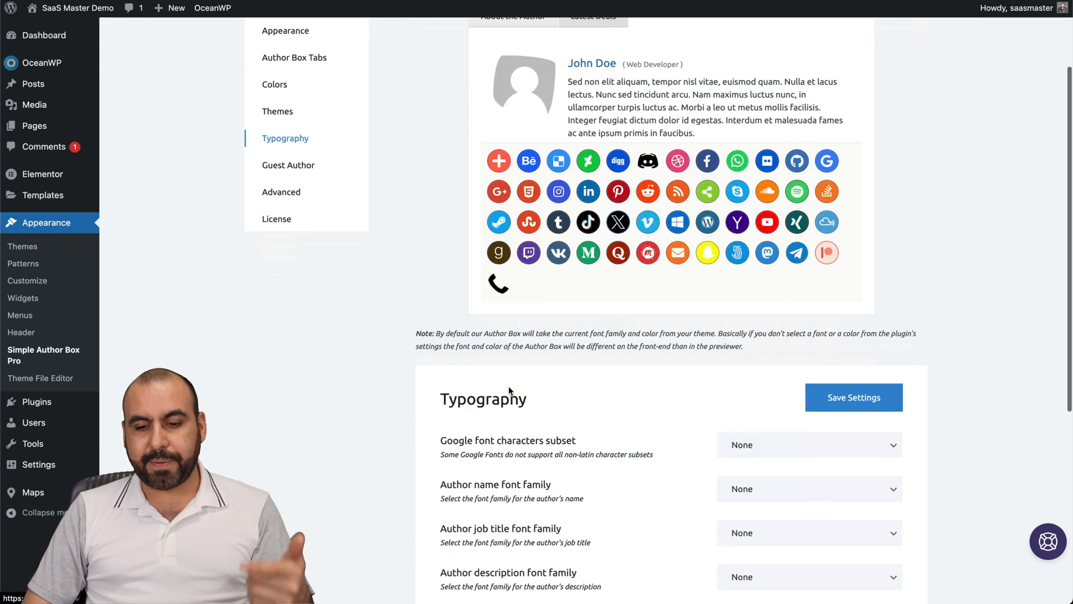
# Scroll past the export, import, reset and custom CSS options and save the Advanced settings
pyautogui.scroll(-3)
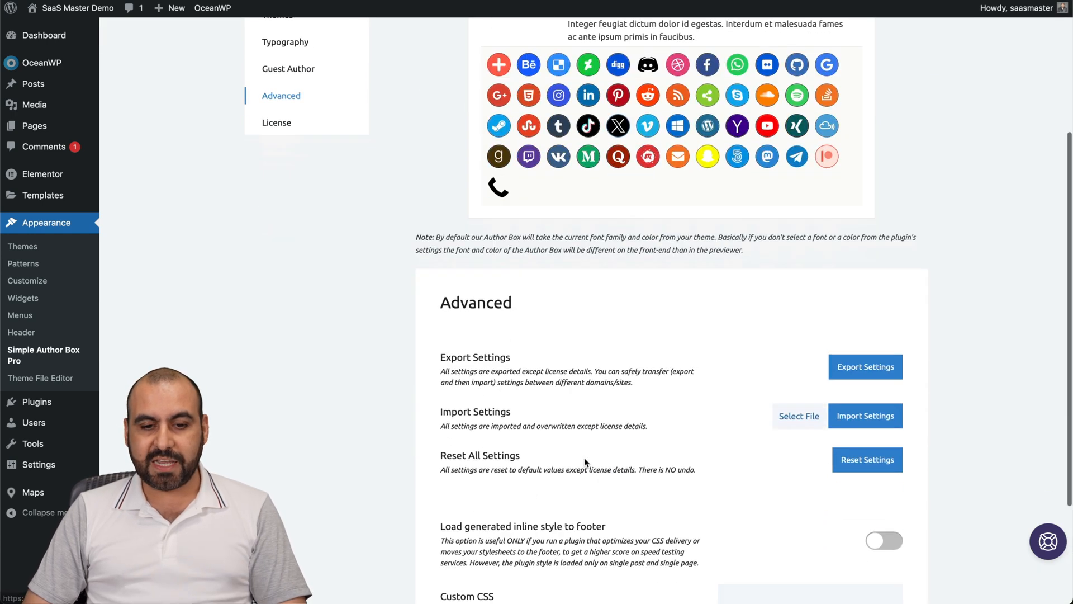
pyautogui.scroll(-3)
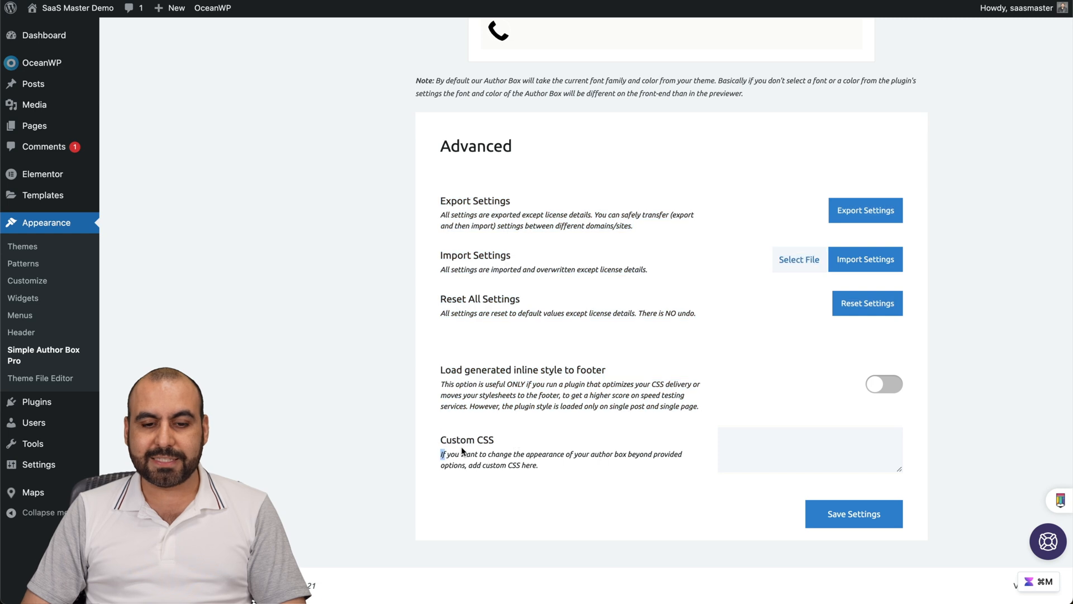
pyautogui.click(853, 513)
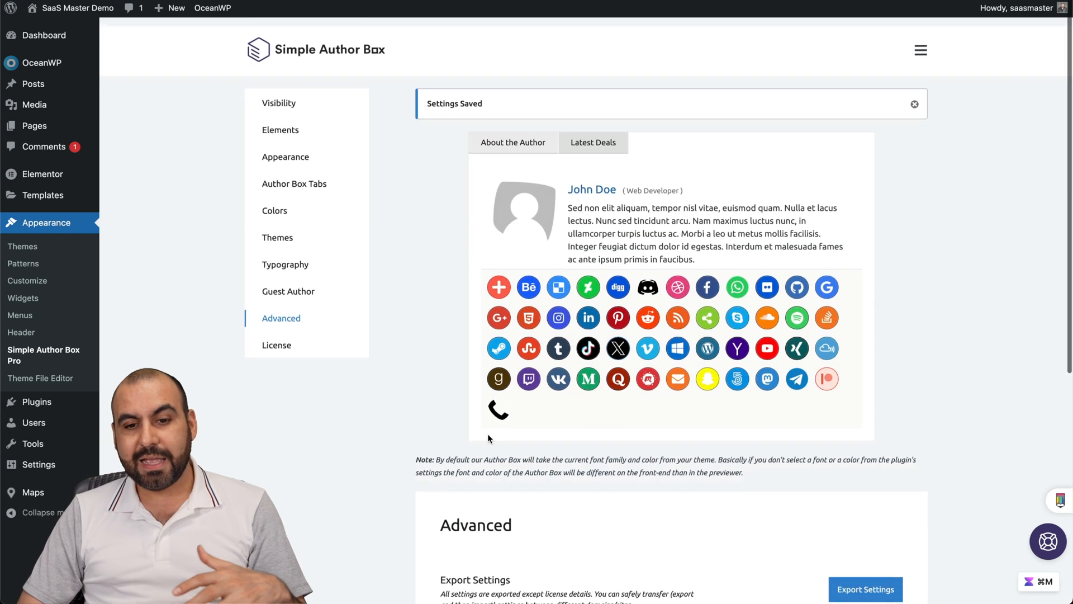